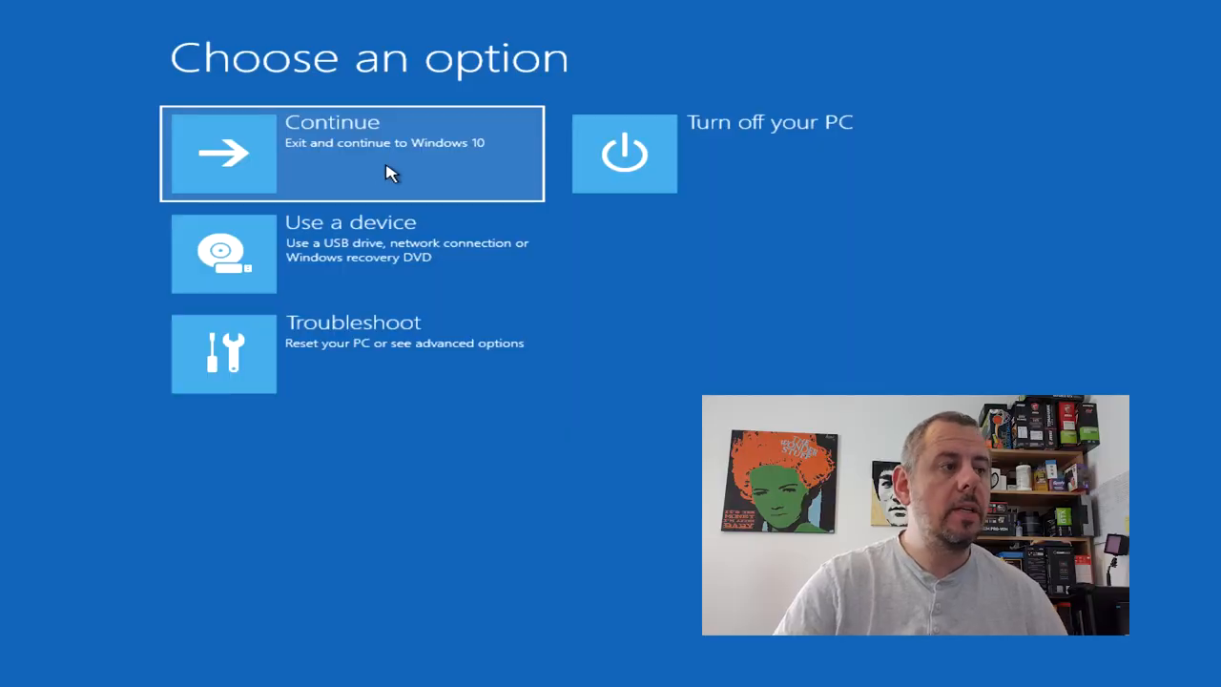
mouse_move(334, 368)
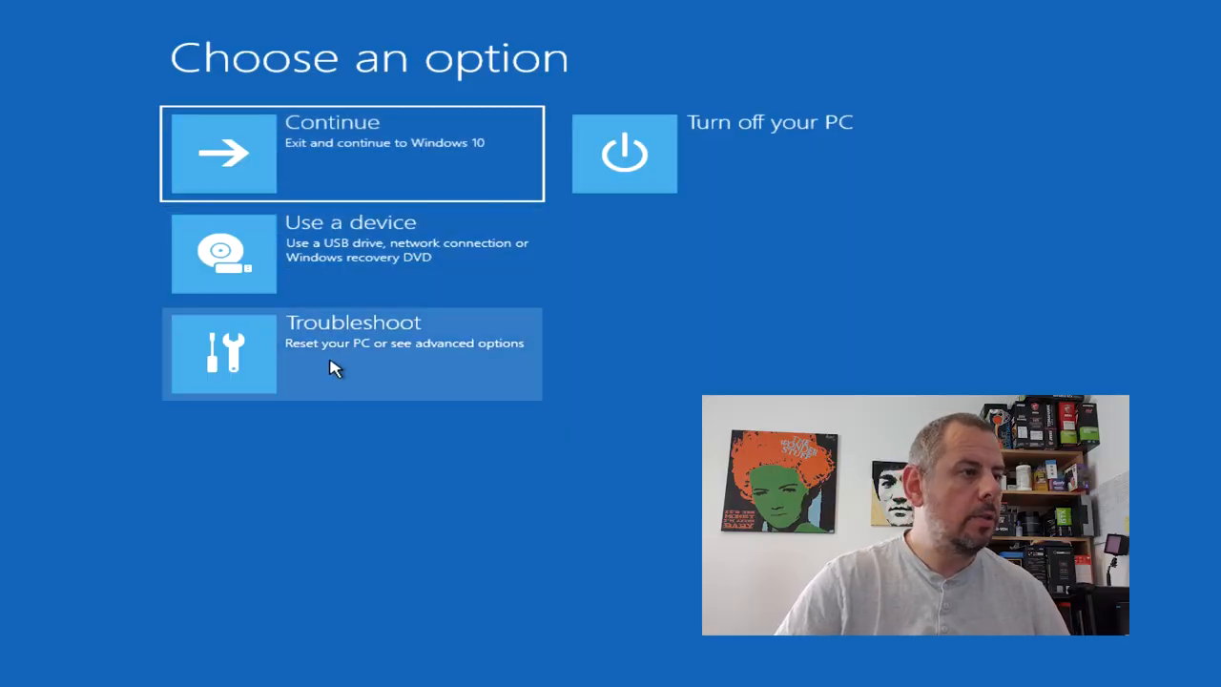
Step: Go into Troubleshoot from the Choose an option menu to reach Advanced options
left_click(353, 353)
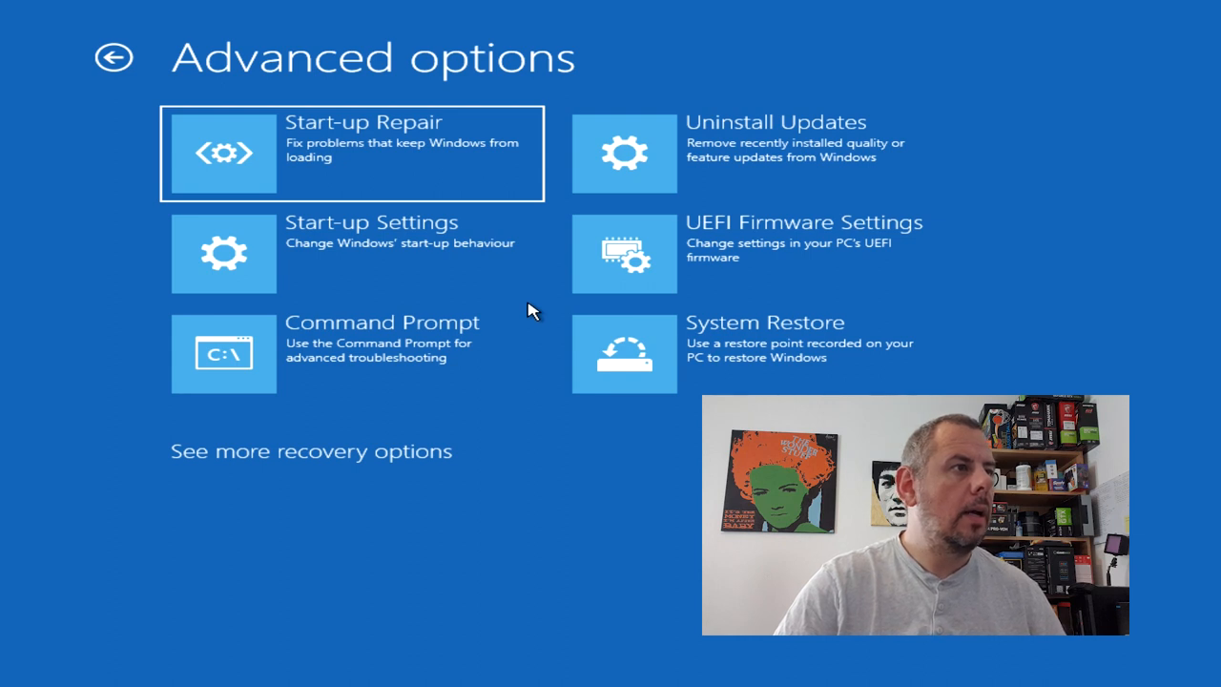
mouse_move(372, 181)
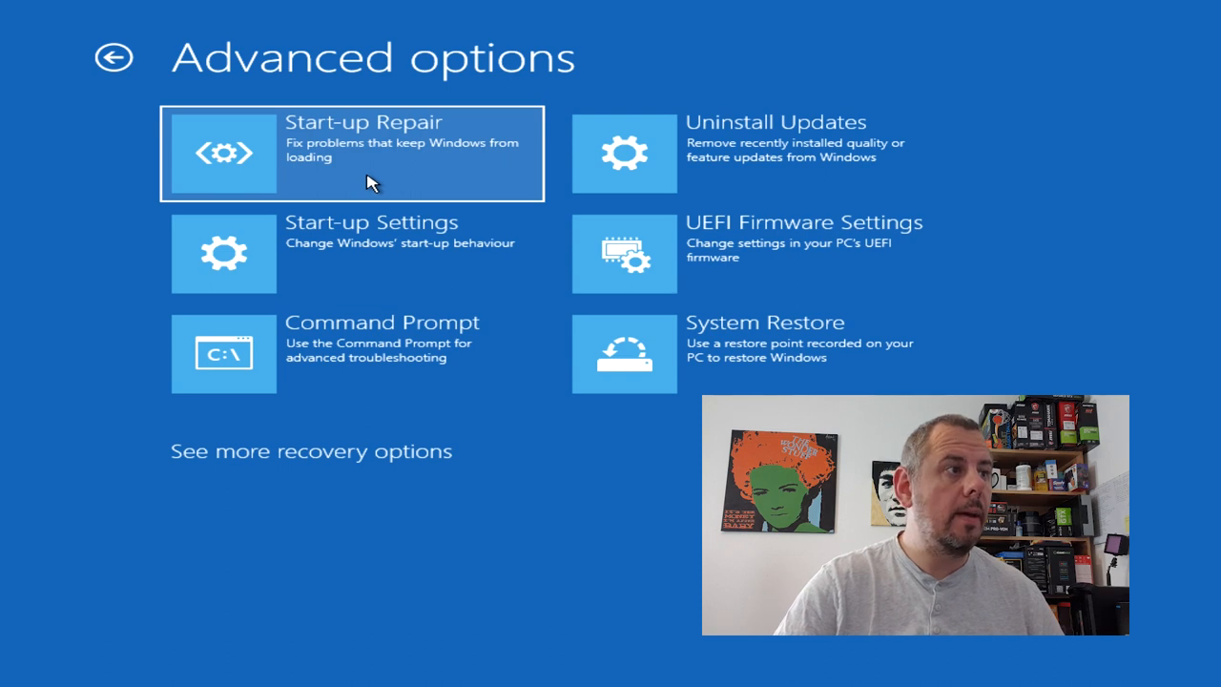
Step: Run Start-up Repair, signing in with the PC account's password; it fails to repair
left_click(353, 153)
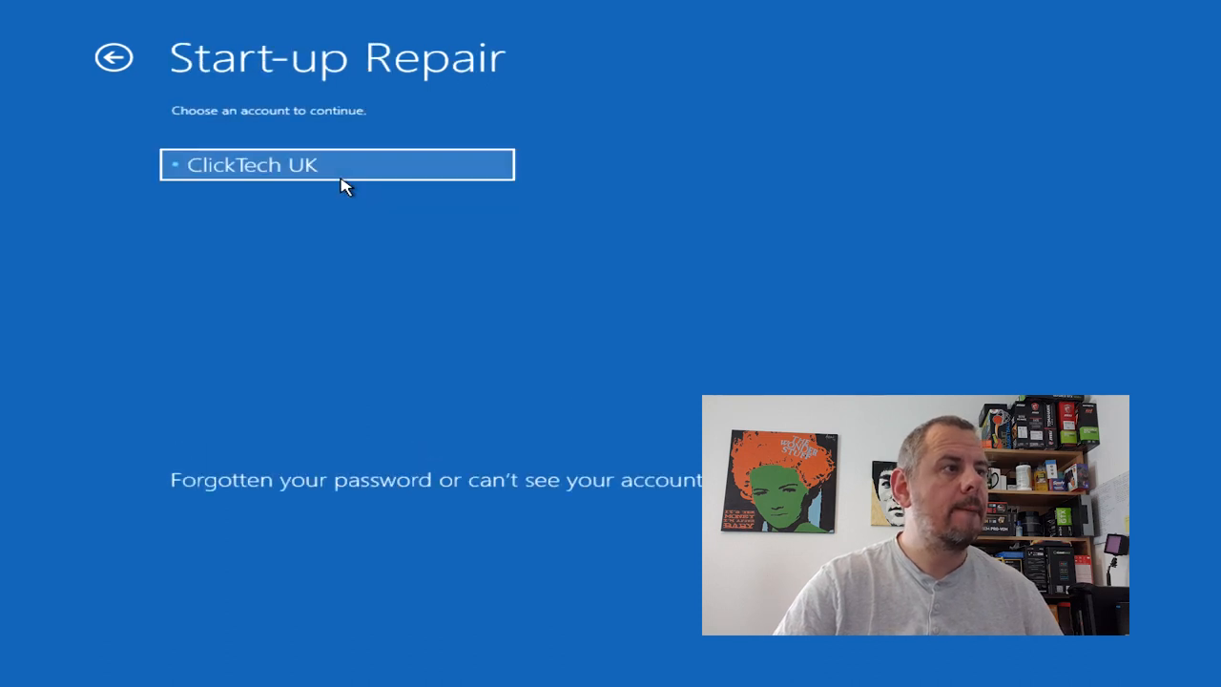
left_click(337, 164)
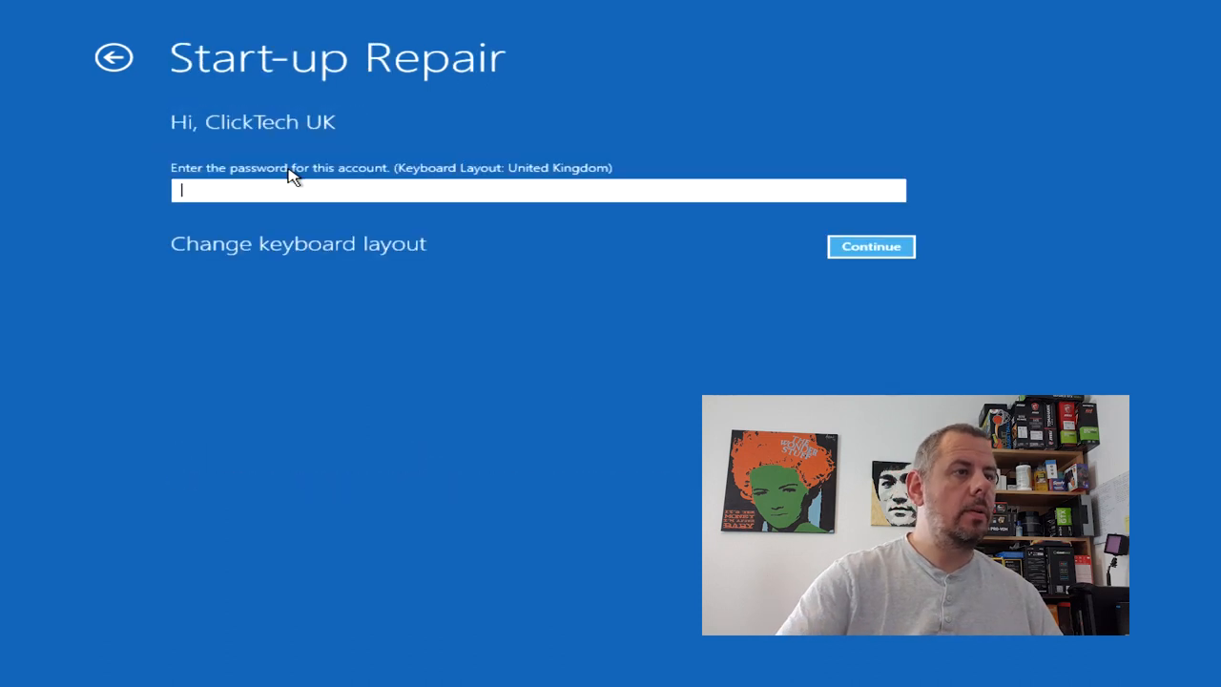
type("***")
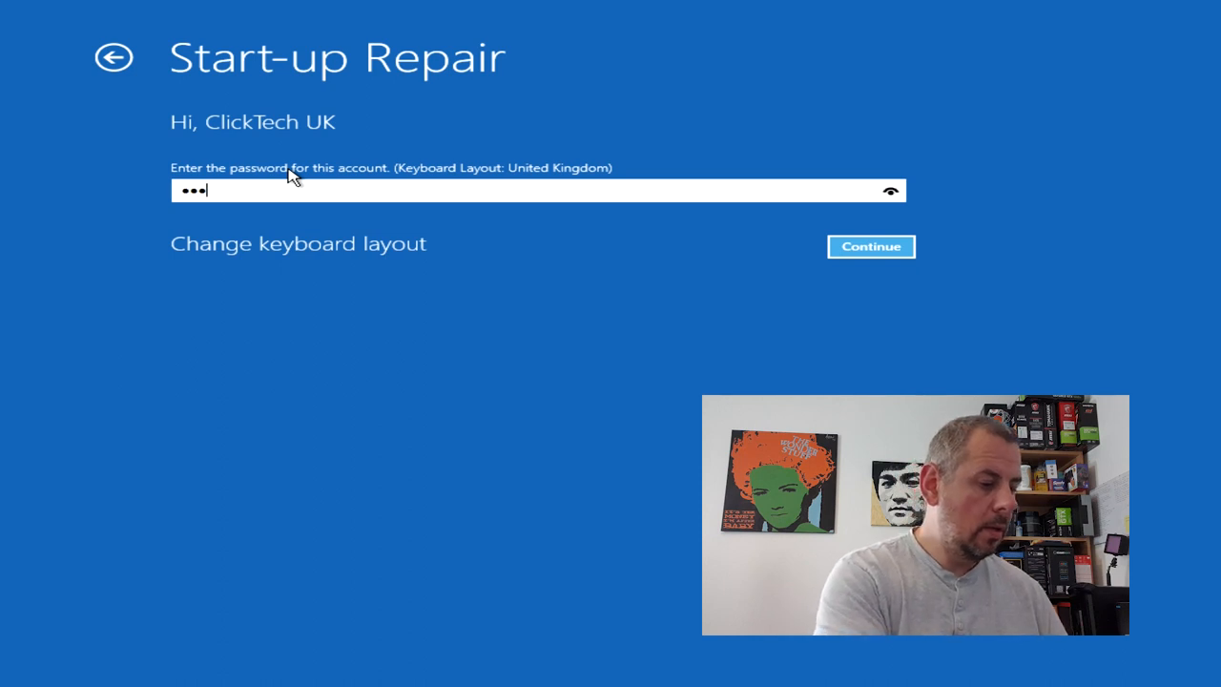
type("password")
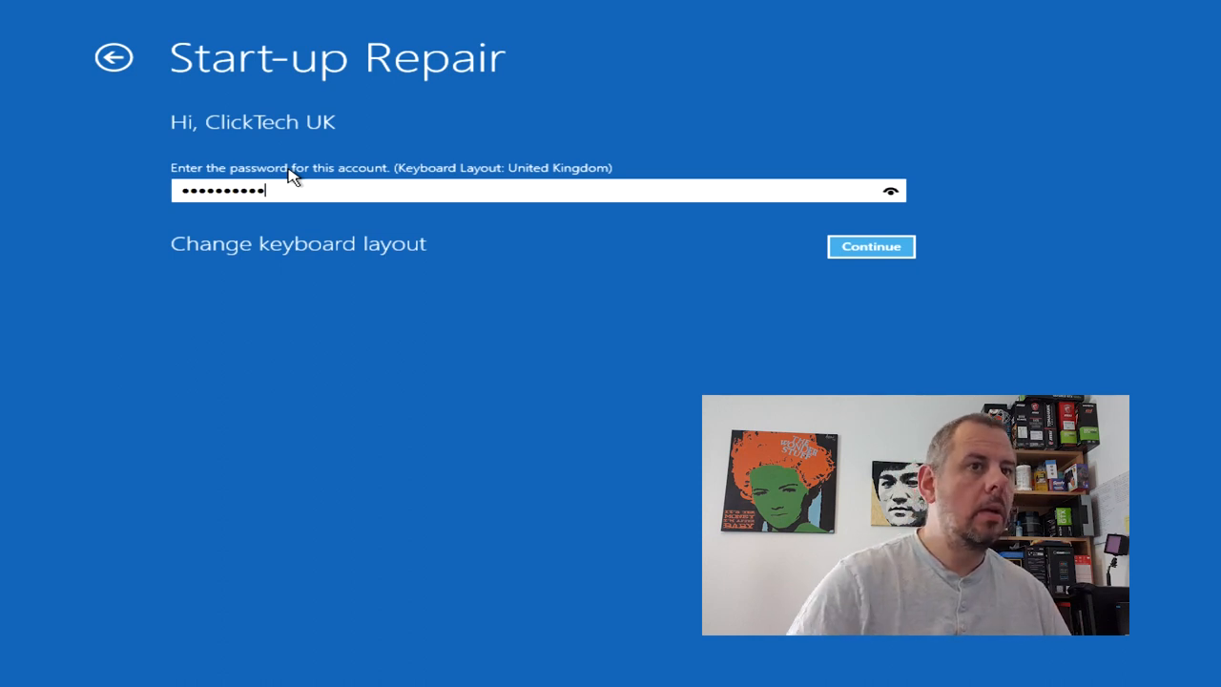
left_click(869, 246)
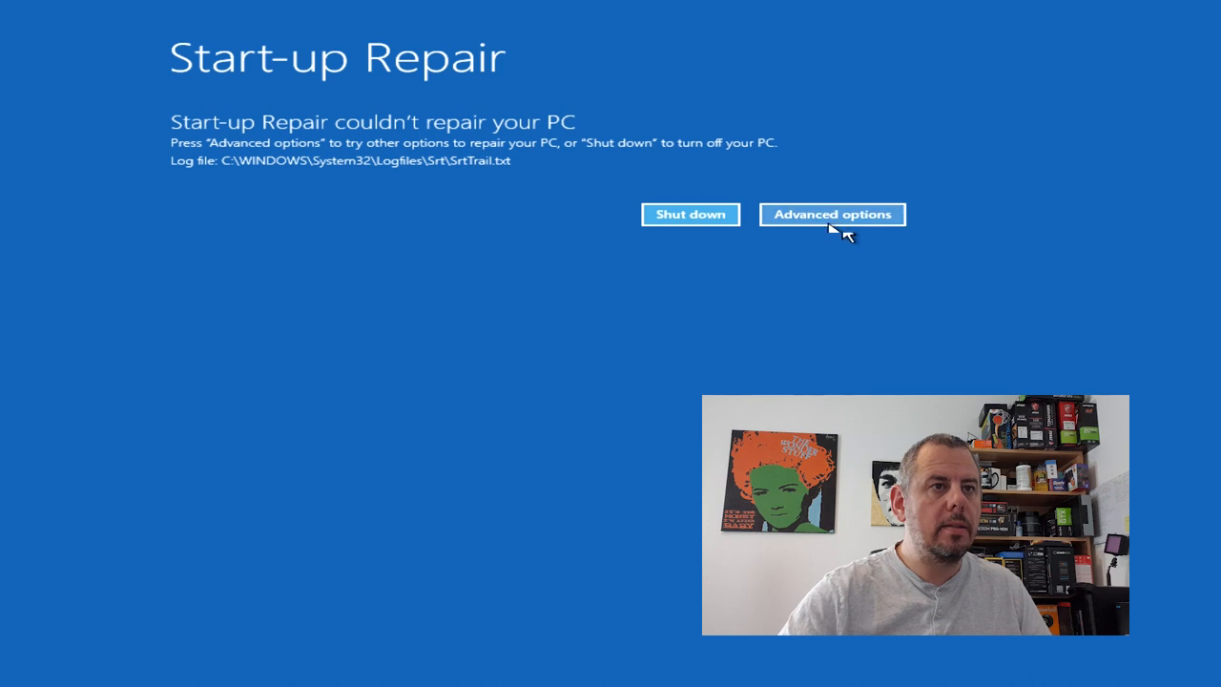
Step: Leave the failed repair and return via Troubleshoot to the Advanced options list
left_click(831, 214)
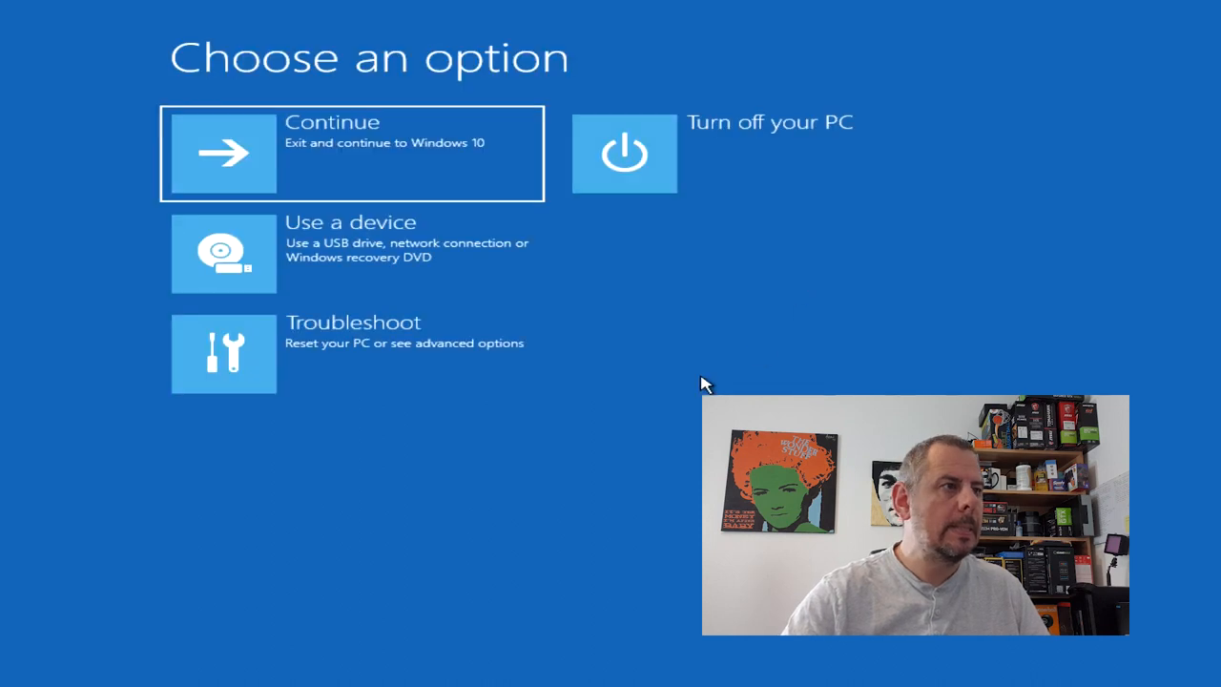
left_click(353, 353)
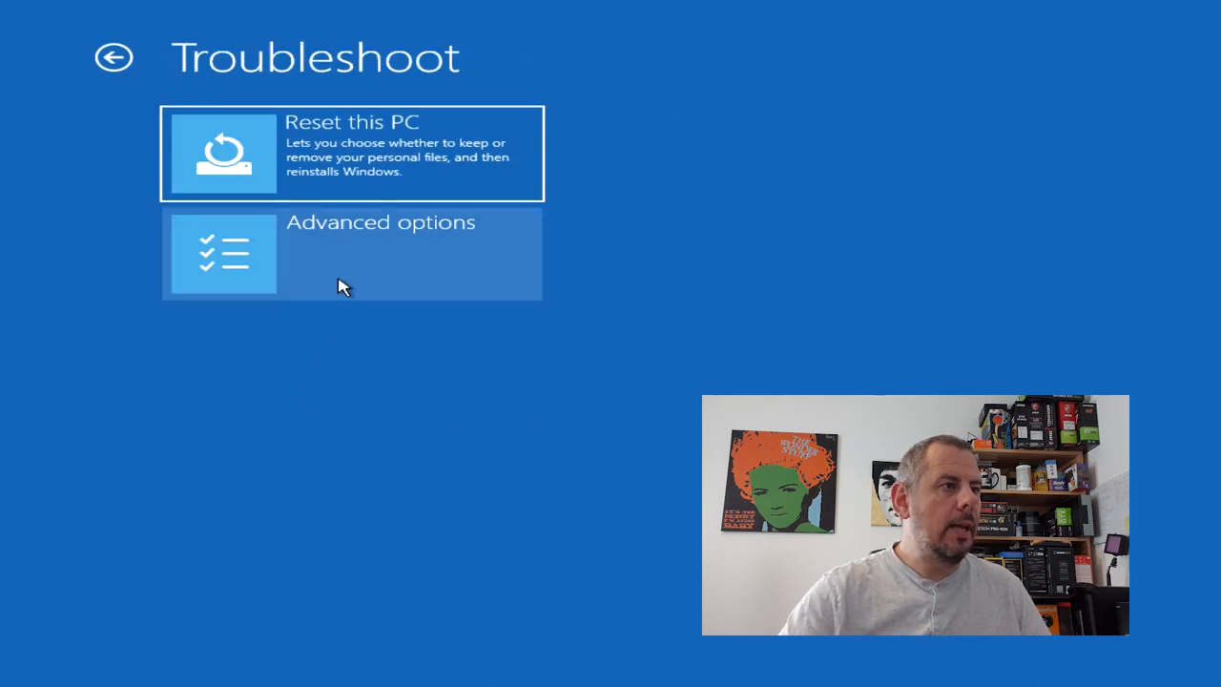
left_click(351, 254)
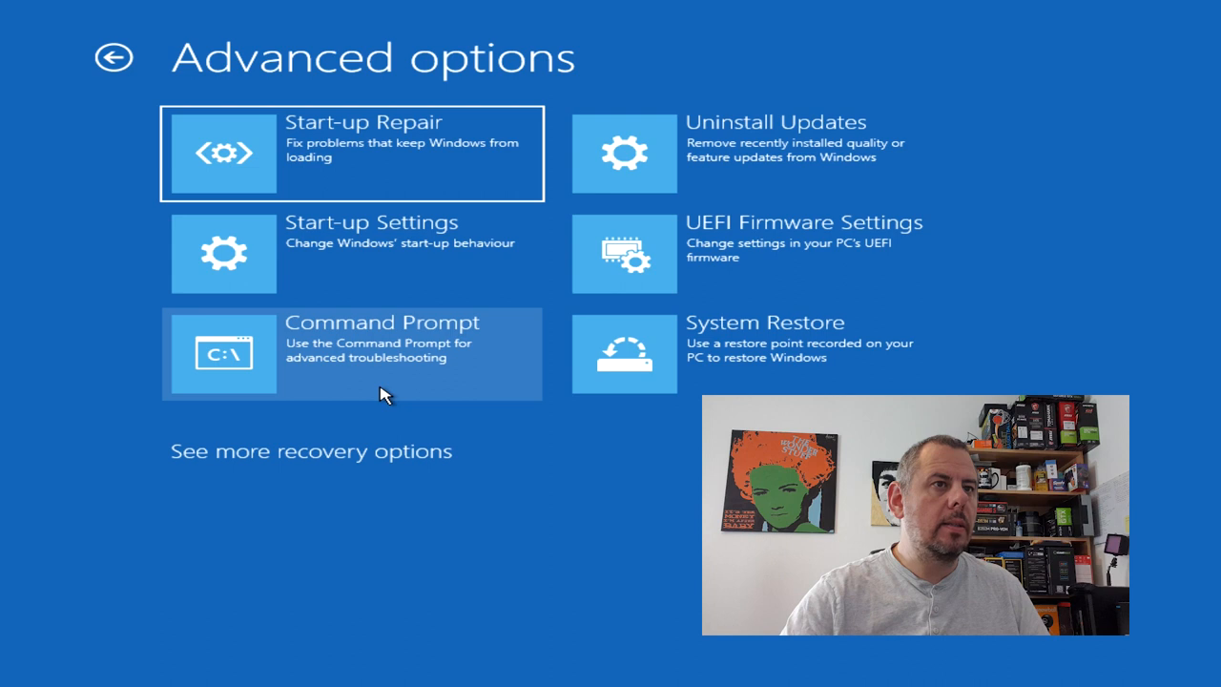
mouse_move(373, 393)
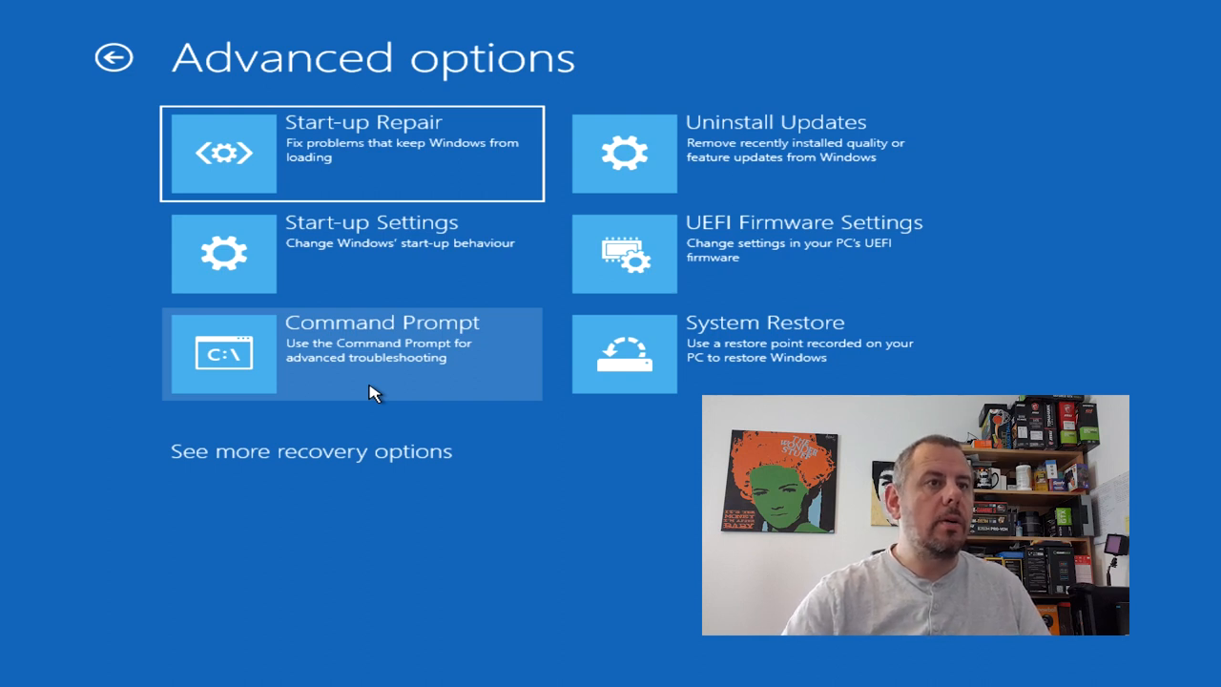
mouse_move(365, 394)
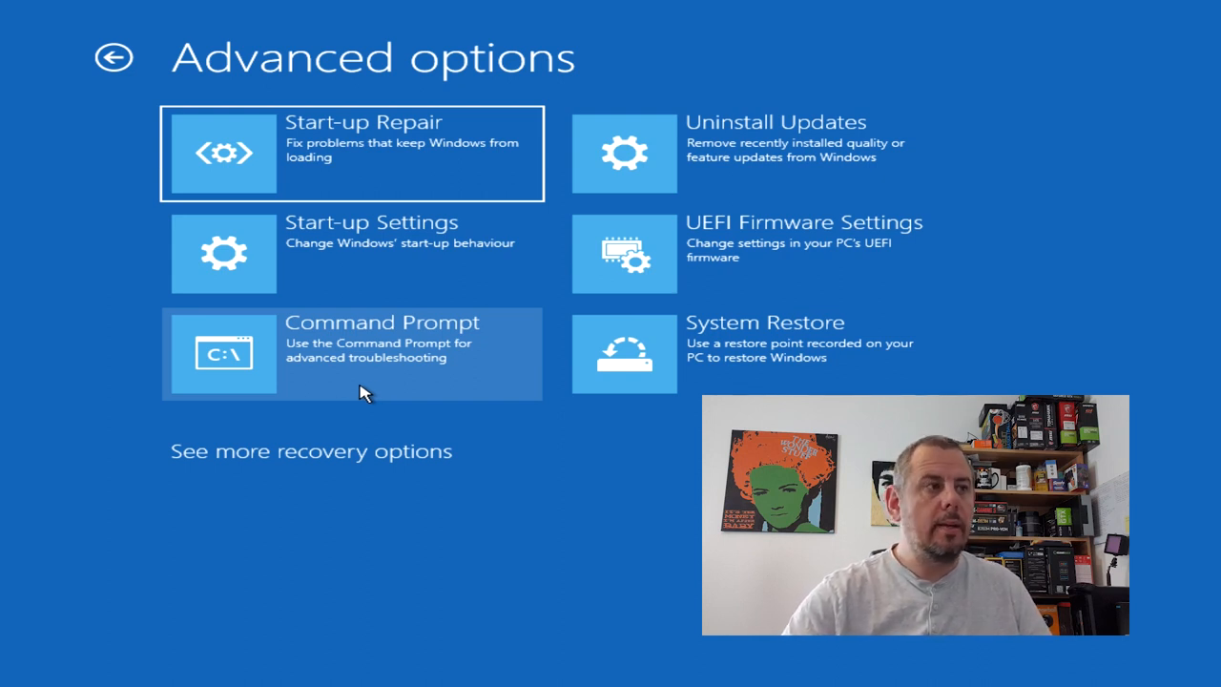
mouse_move(320, 282)
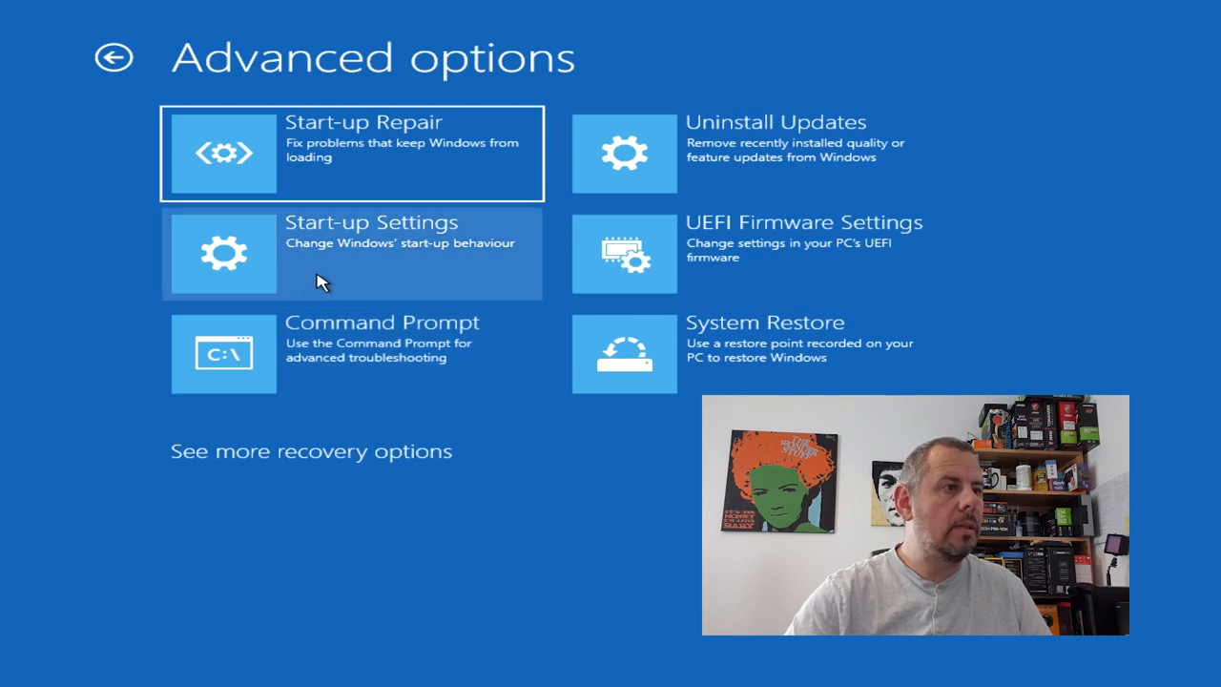
mouse_move(388, 308)
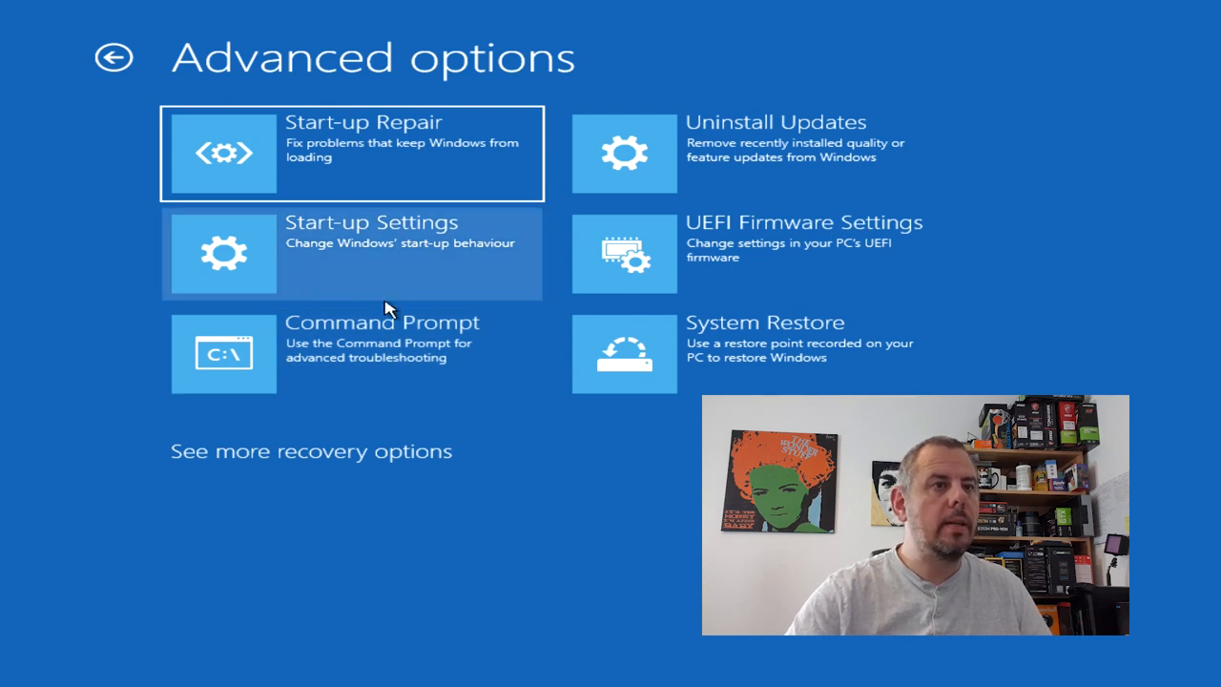
Step: Open Command Prompt, switch to C: and list its root folders with dir
left_click(351, 353)
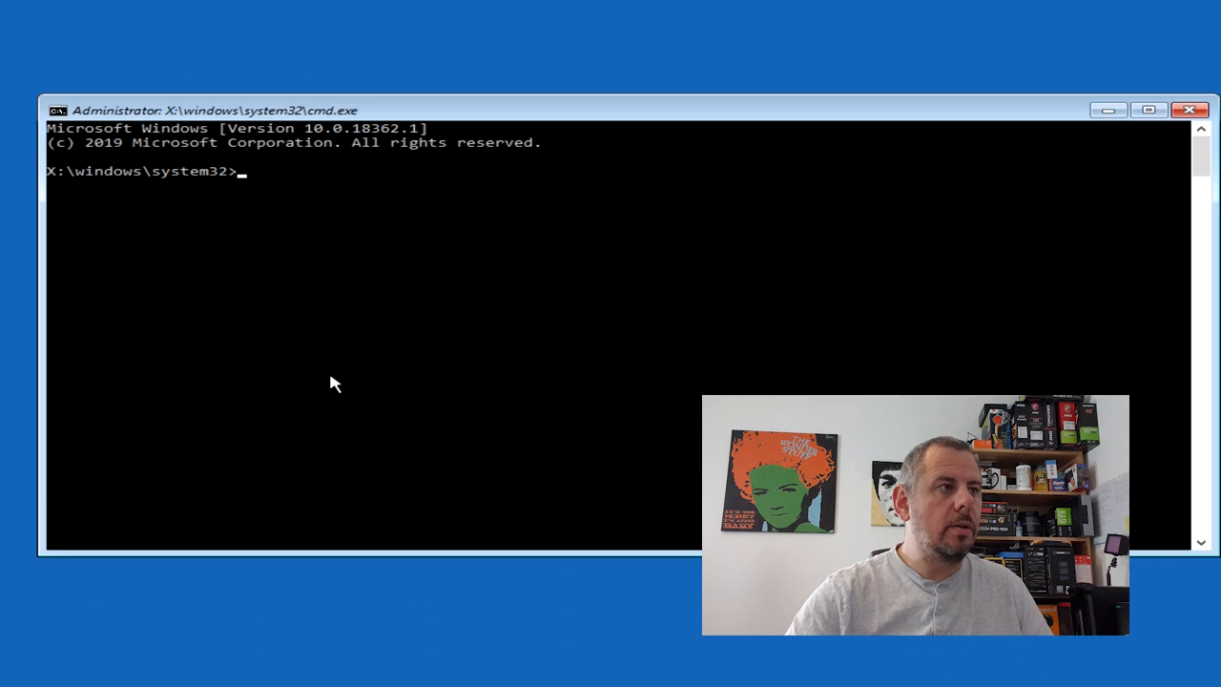
type("c:")
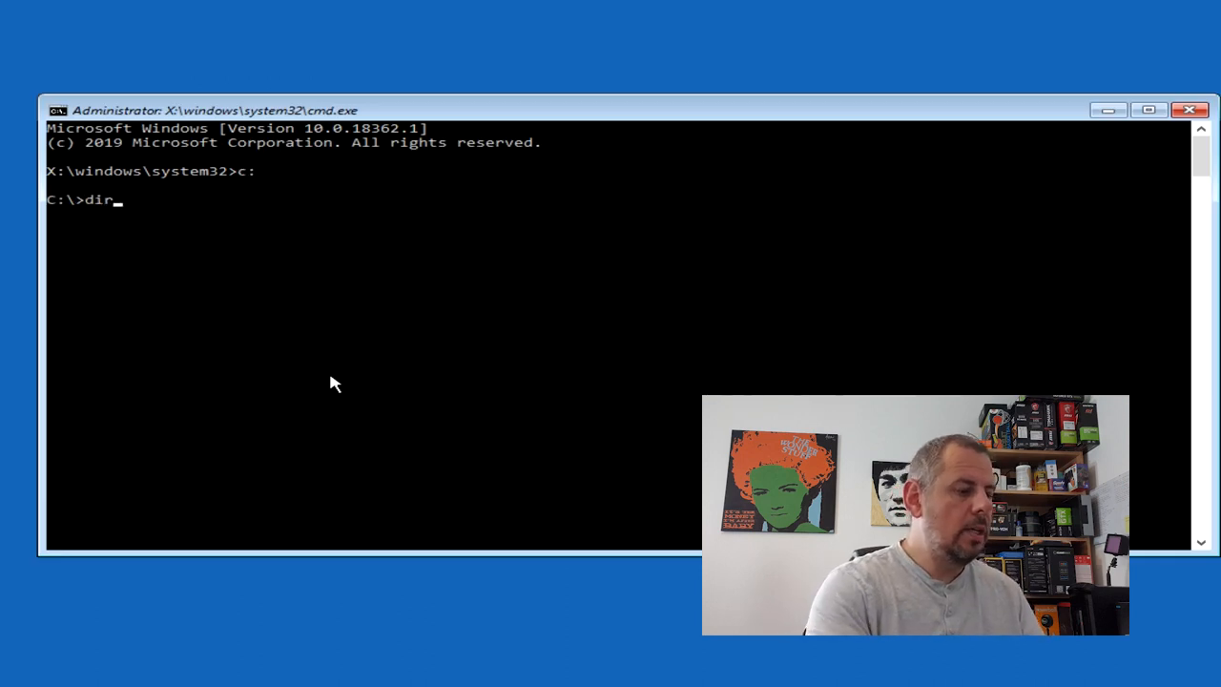
key("Return")
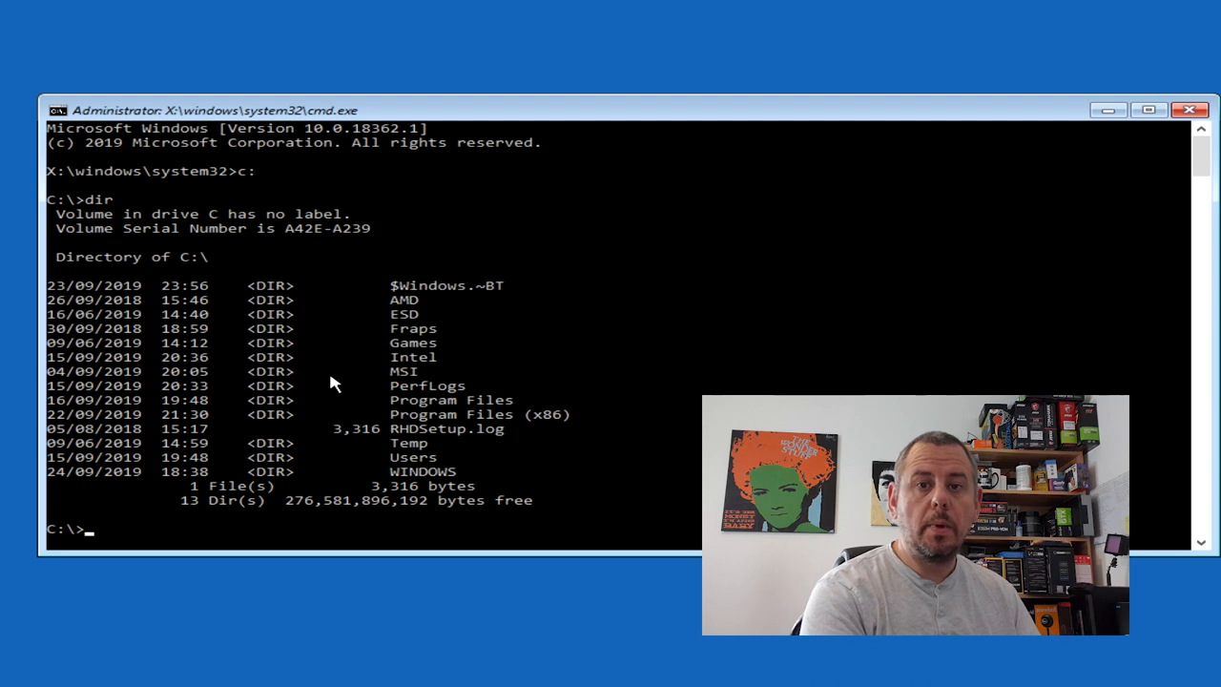
Step: Run chkdsk c: /f /r on drive C, answering Y to force the dismount
type("c")
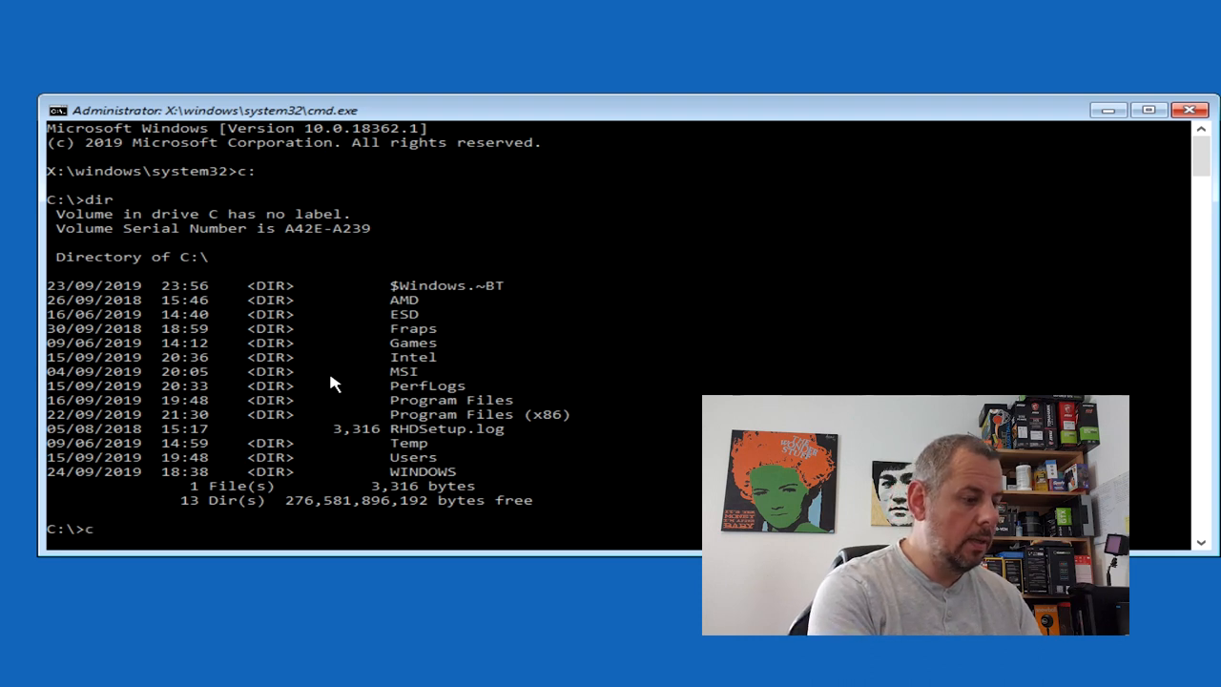
type("chkdsk")
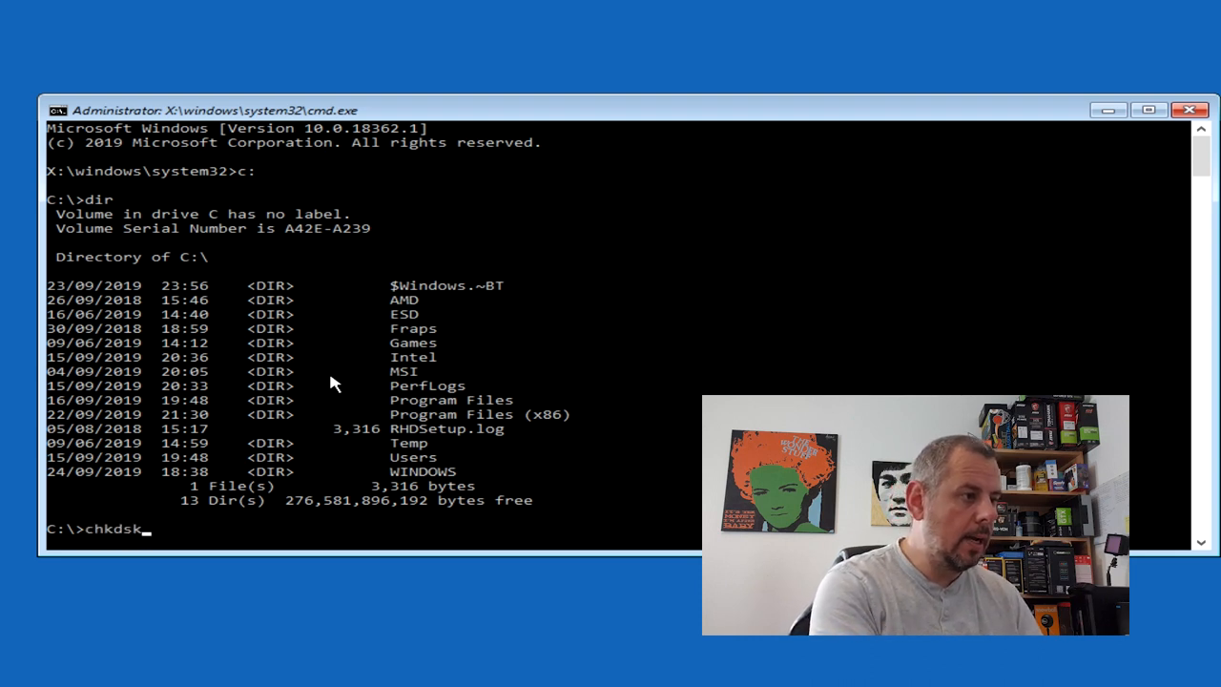
type("c:")
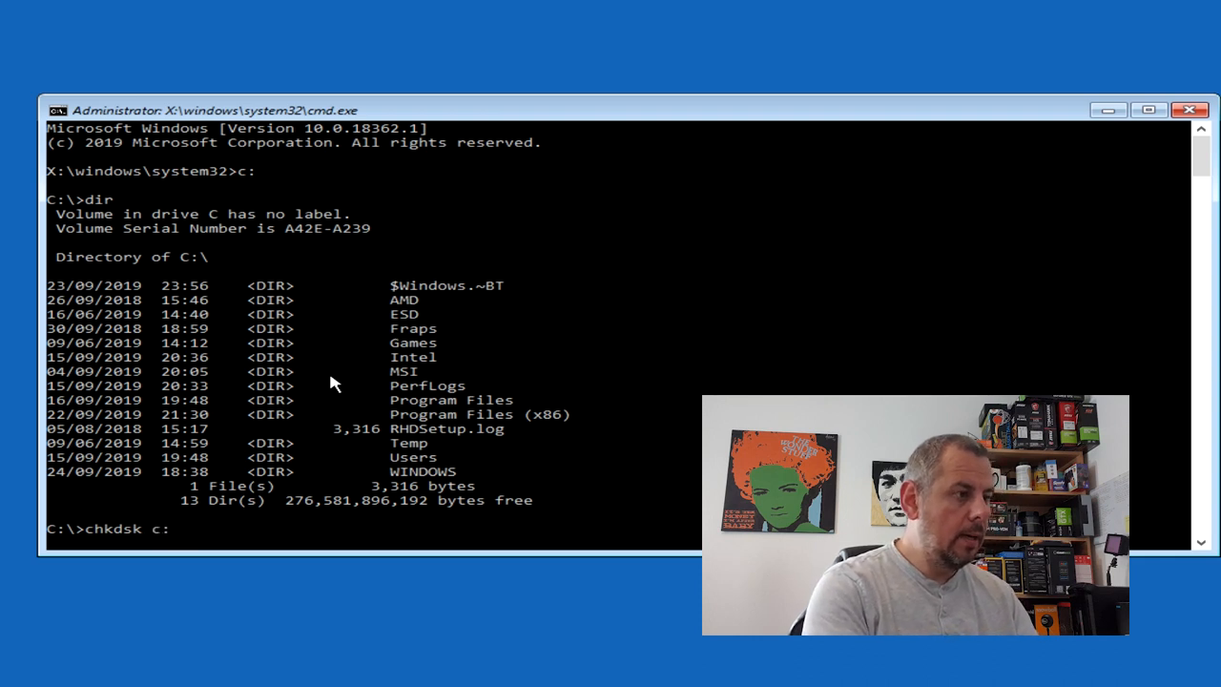
type("/f")
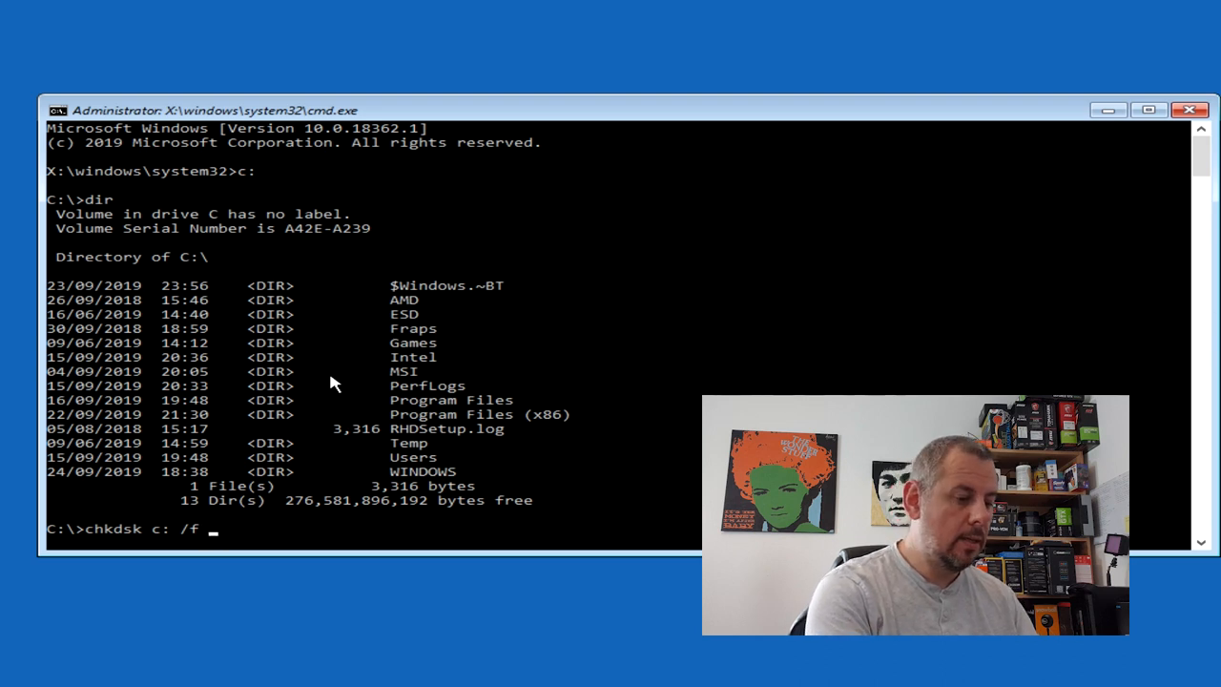
type("/r")
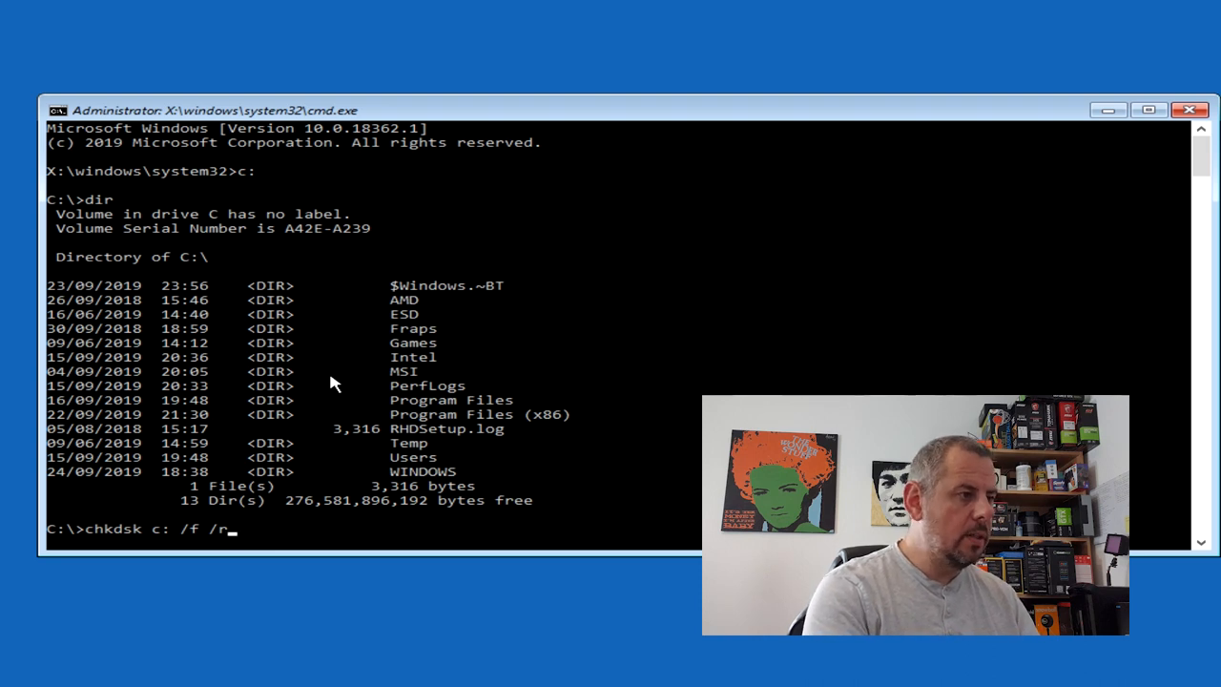
key("Return")
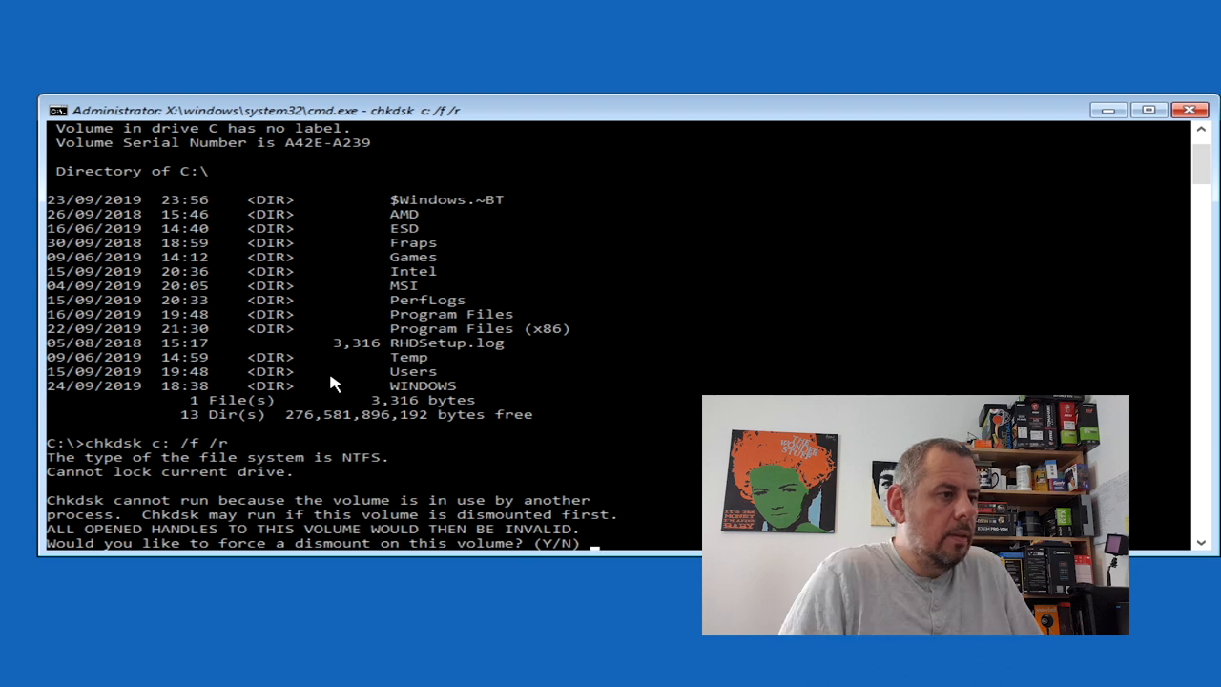
type("y")
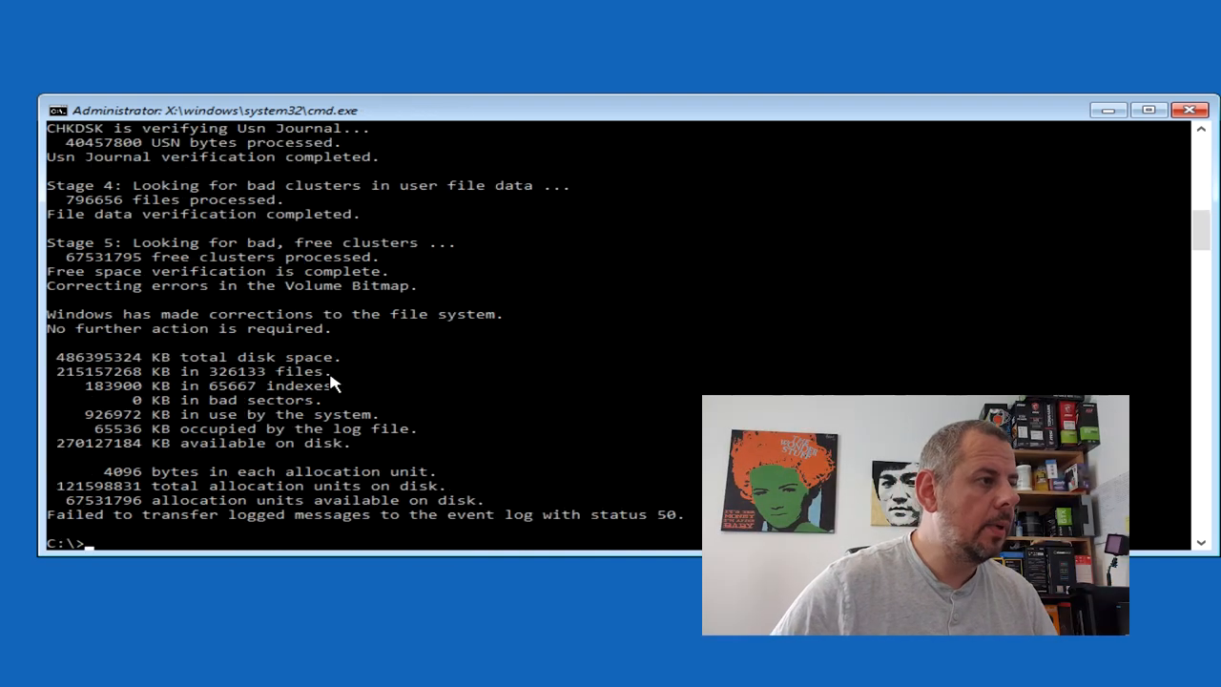
mouse_move(160, 405)
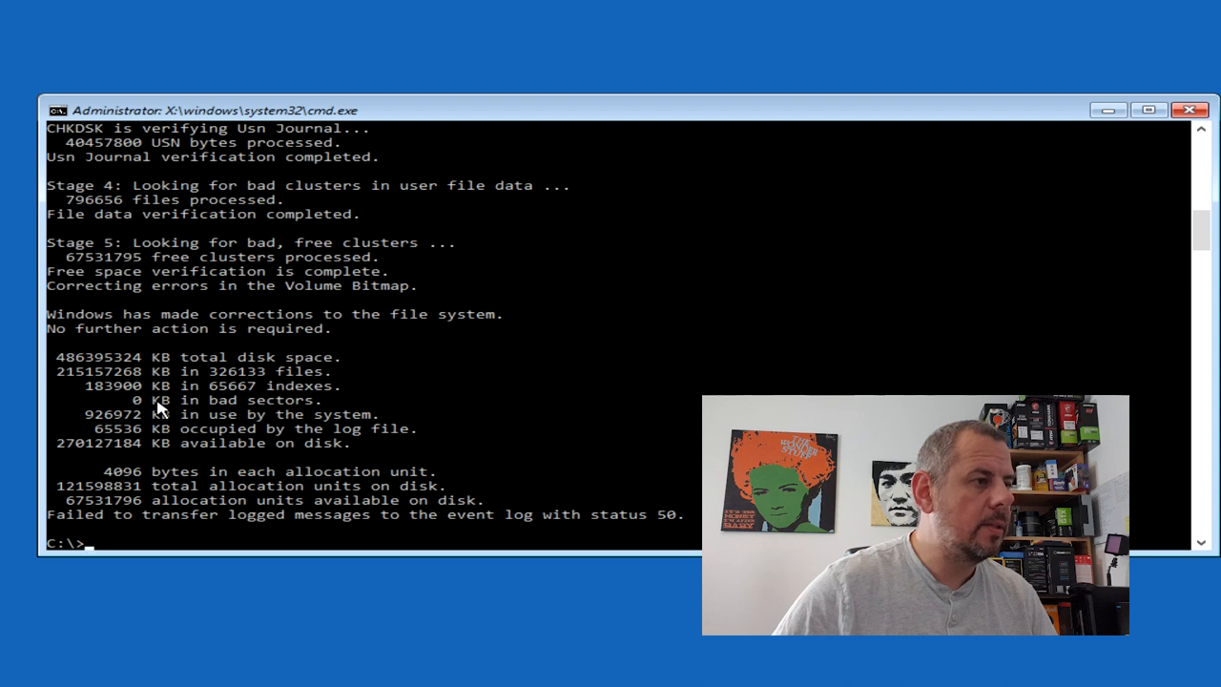
mouse_move(148, 464)
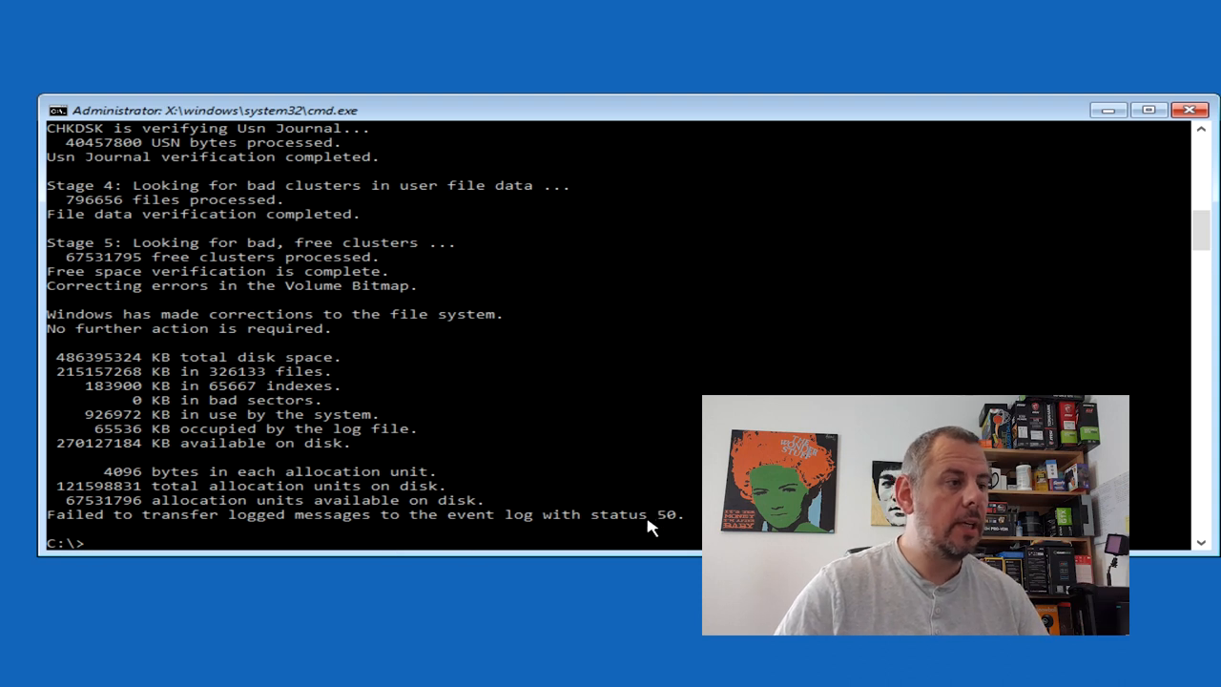
mouse_move(668, 523)
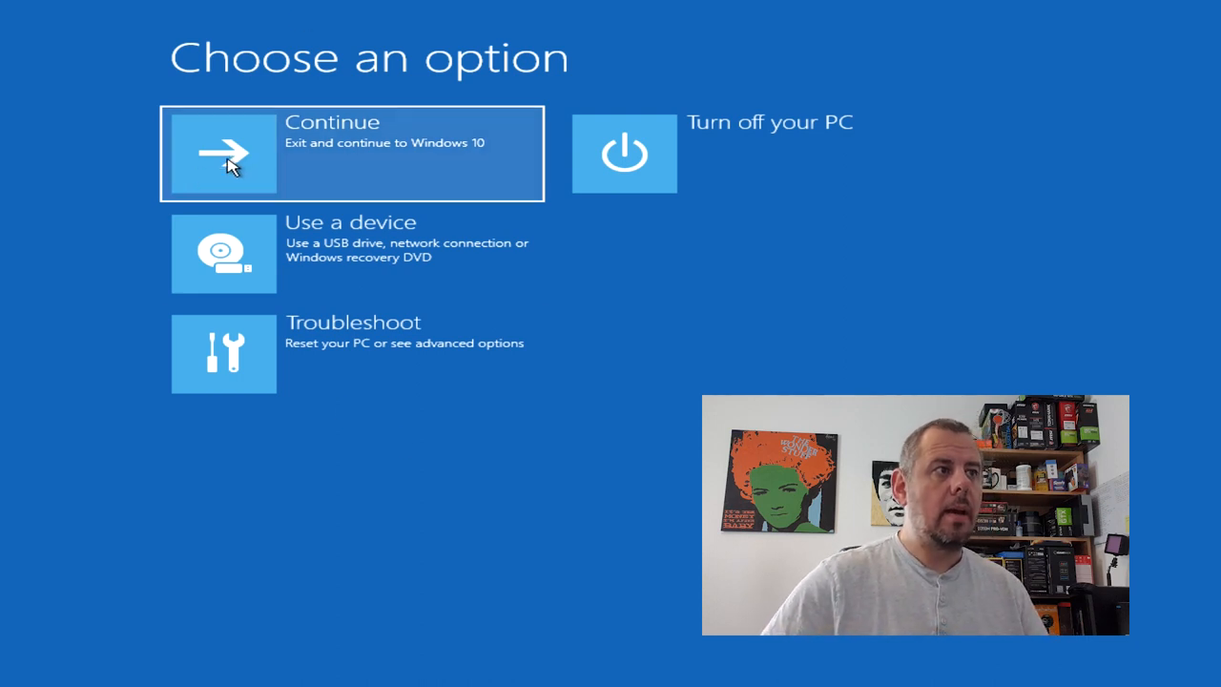
Step: Exit recovery and try continuing to Windows 10
left_click(350, 153)
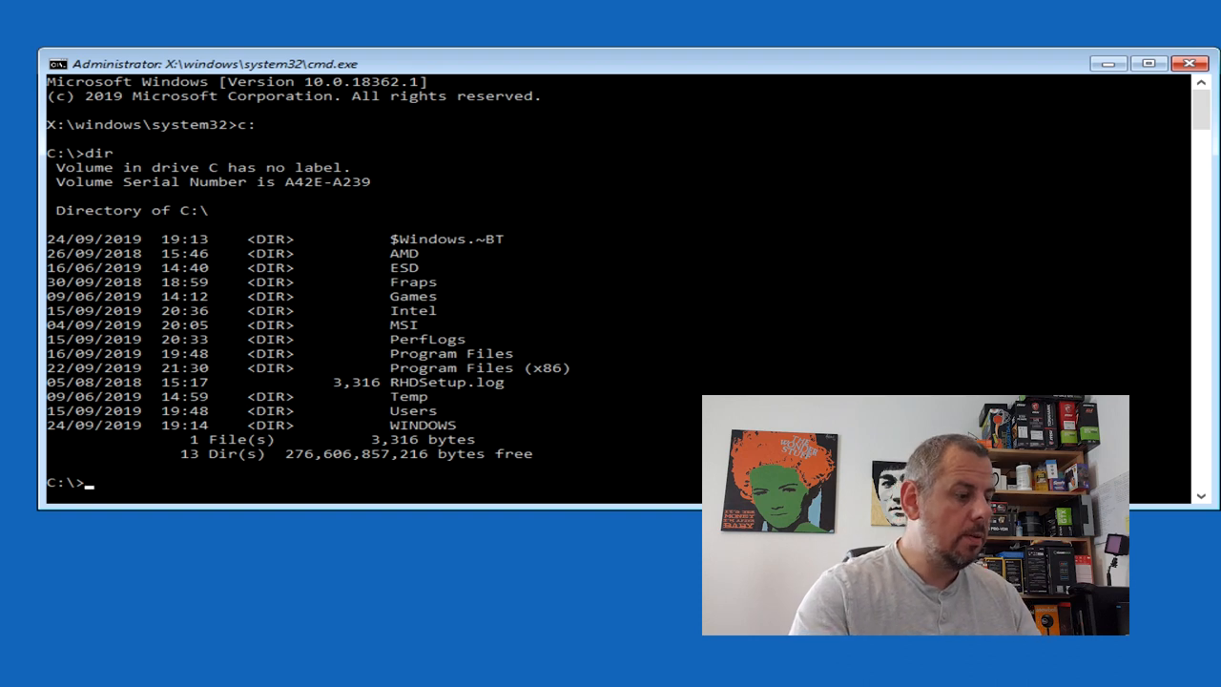
Step: Run sfc /scannow to scan system file integrity from drive C
type("sfc")
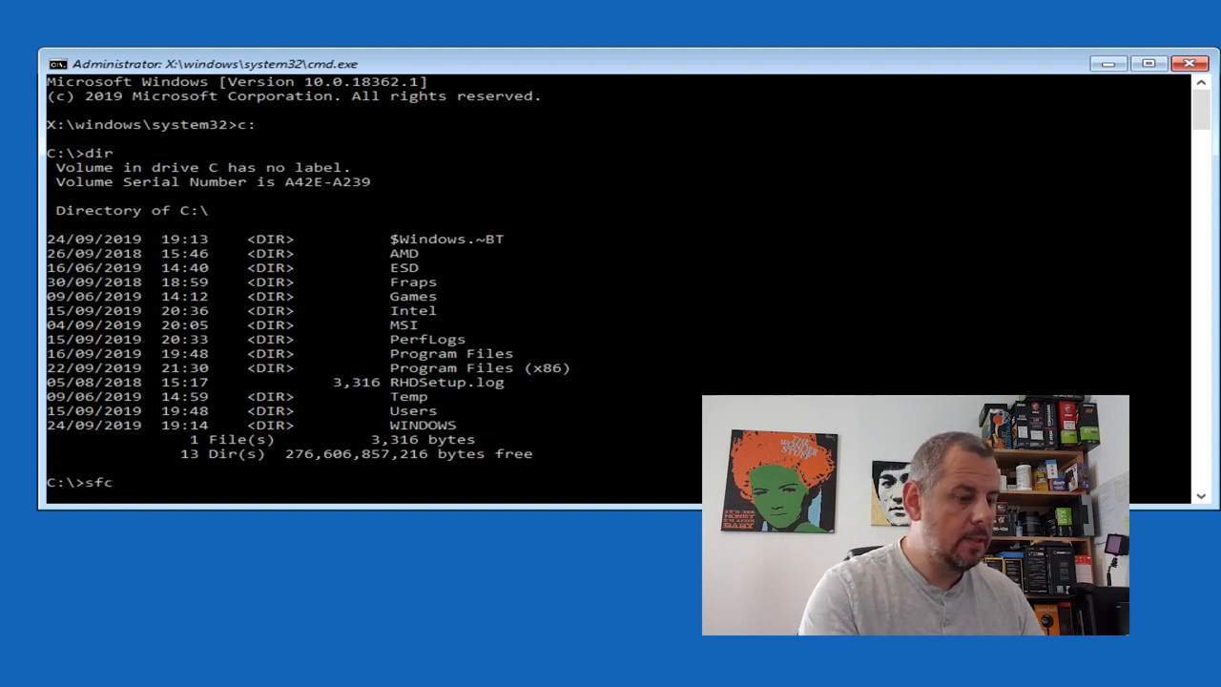
type("/sc")
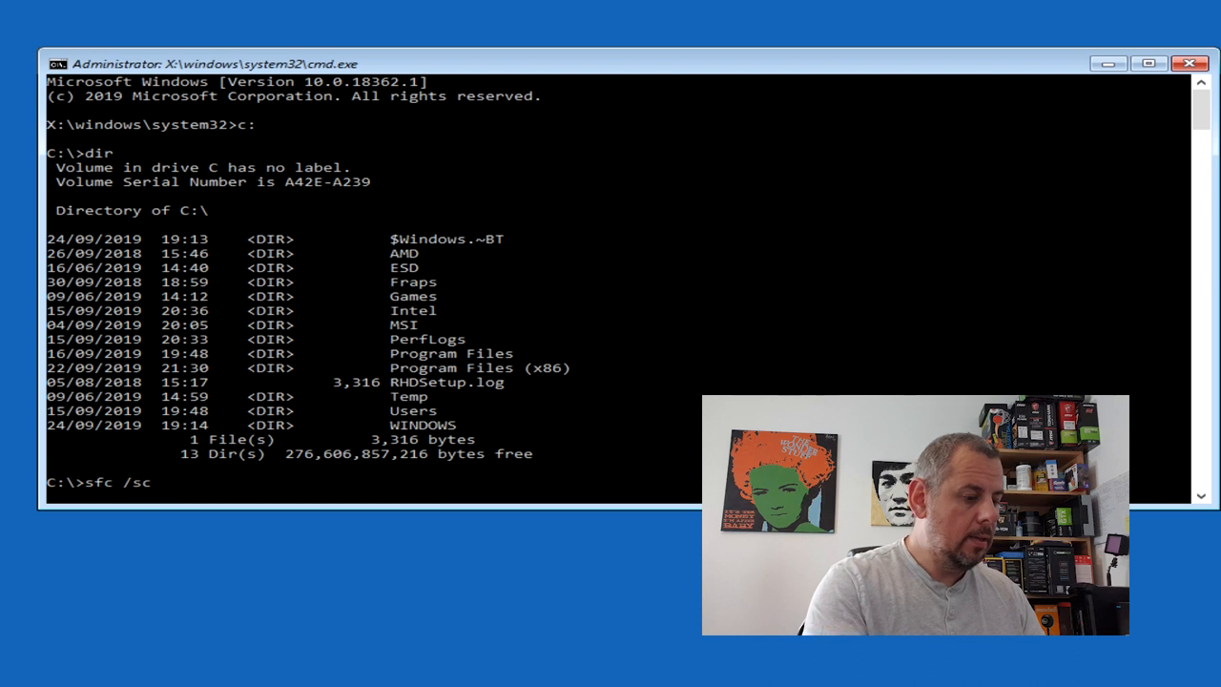
type("annow")
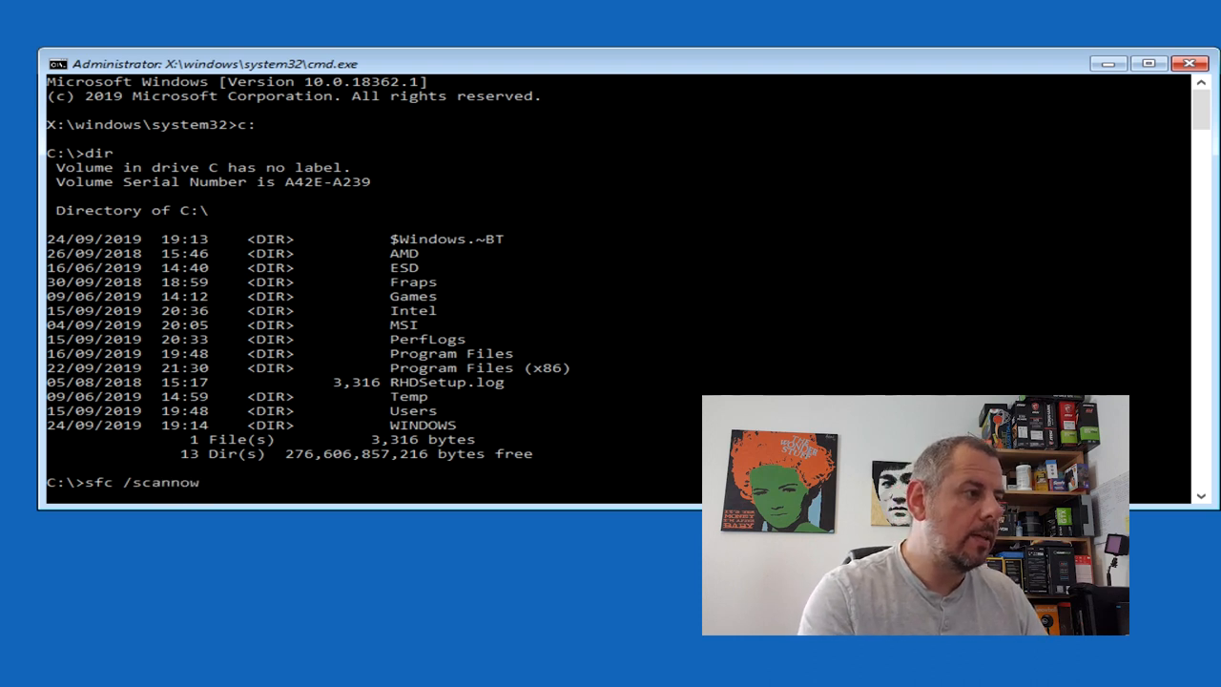
key("Return")
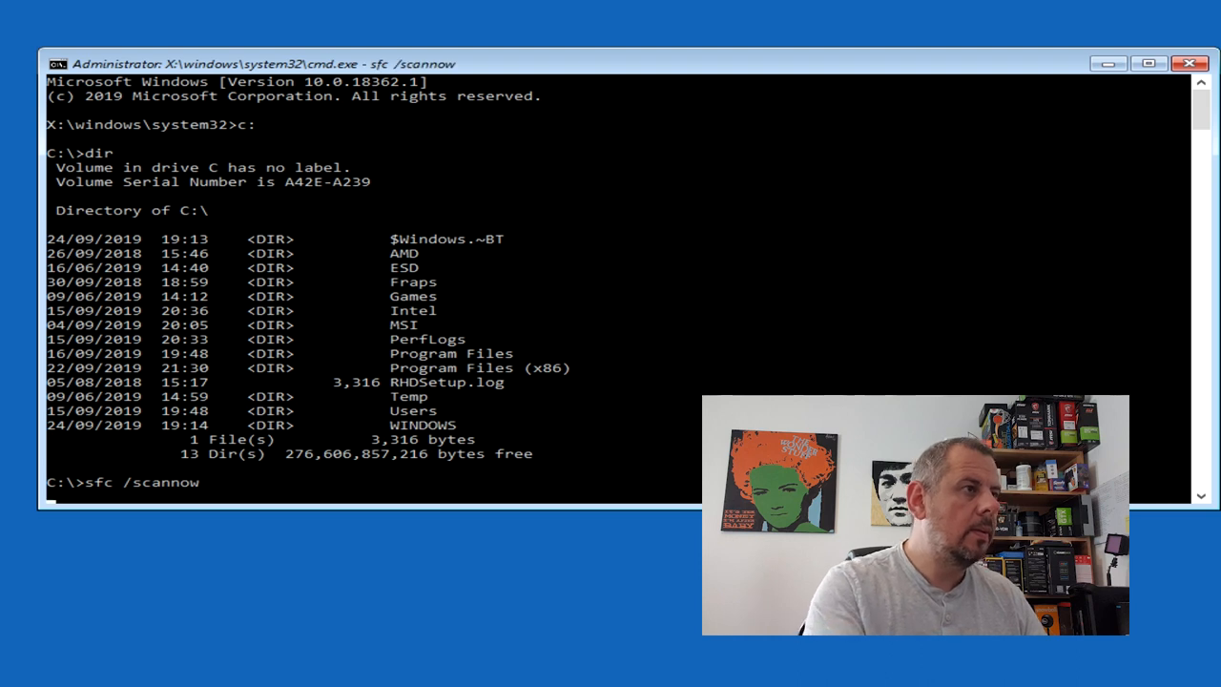
key("Return")
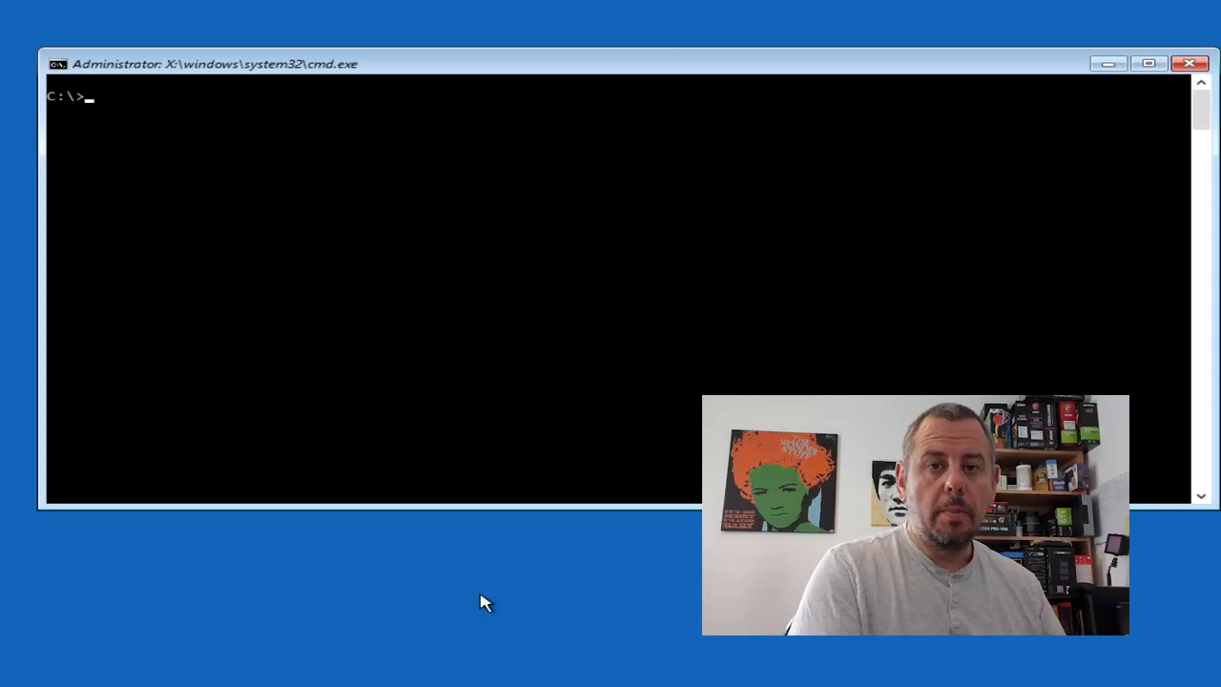
Step: Enter the dism /checkhealth command to check the Windows image health
type("d")
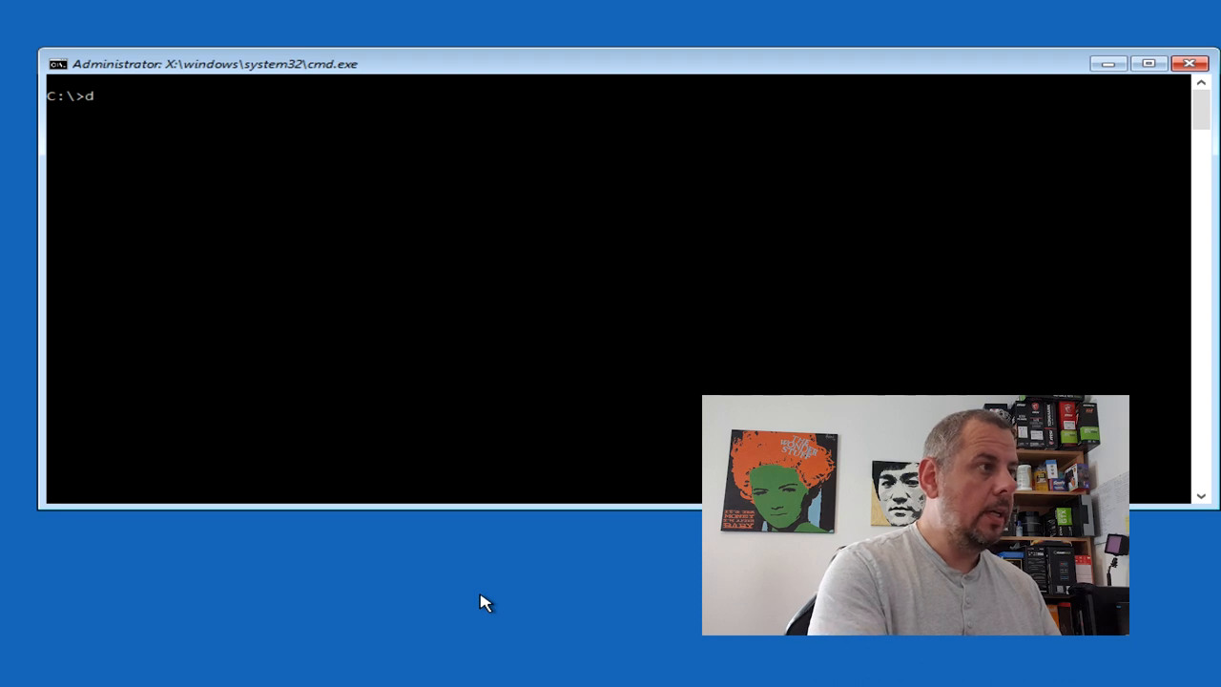
type("ism /")
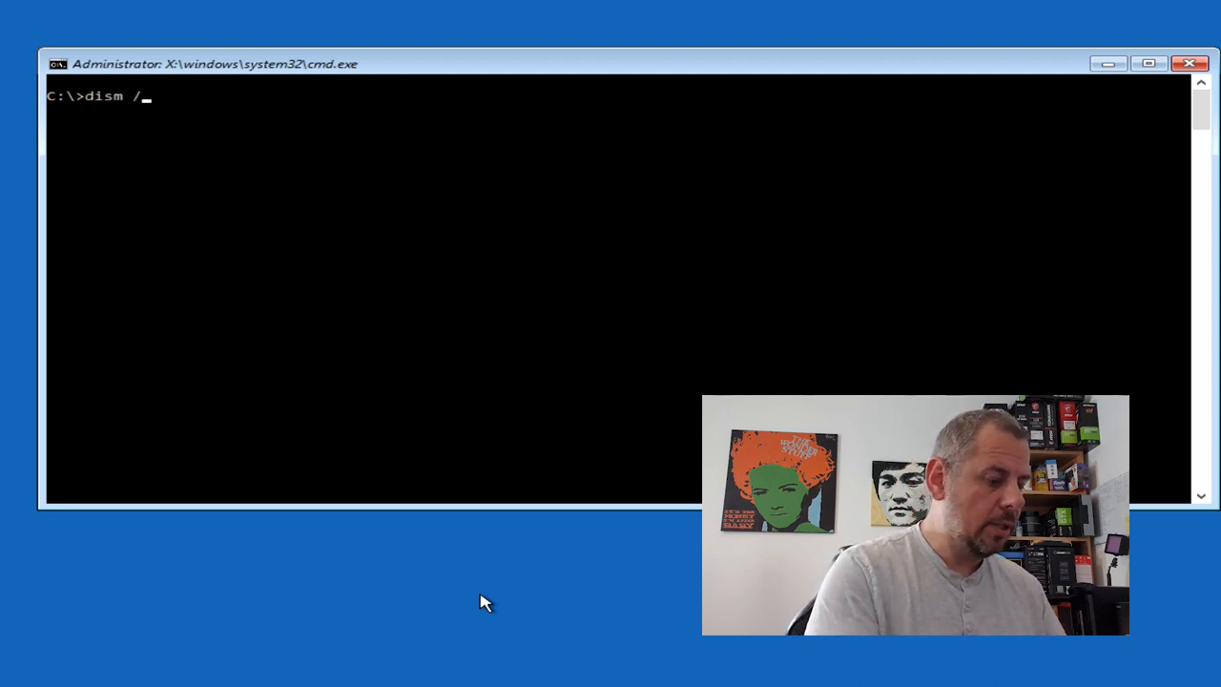
type("checkhea")
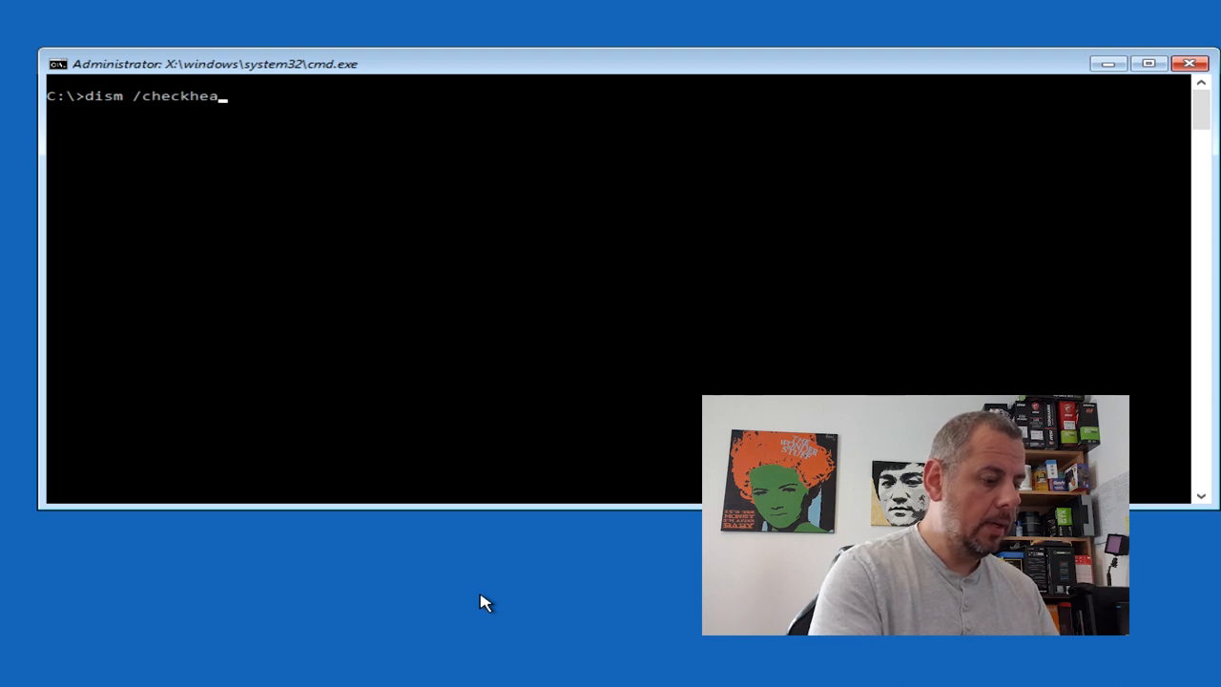
type("lth")
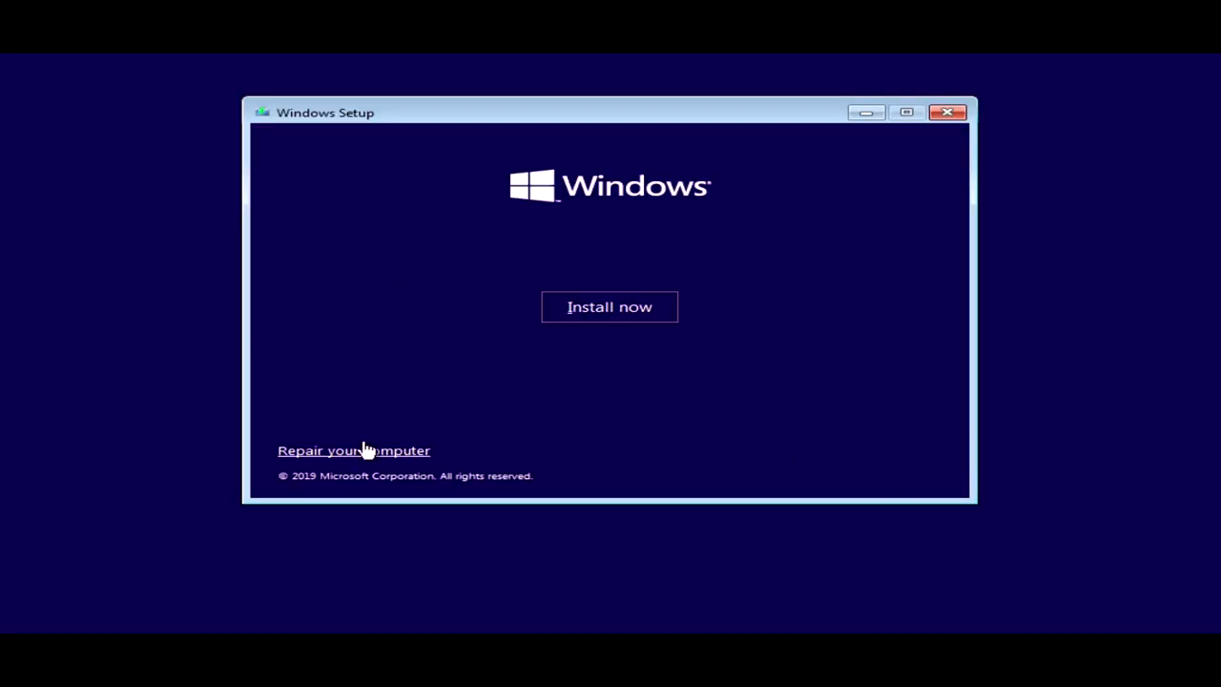
Step: Start a custom Windows install without a product key and delete Drive 4's partitions
left_click(609, 307)
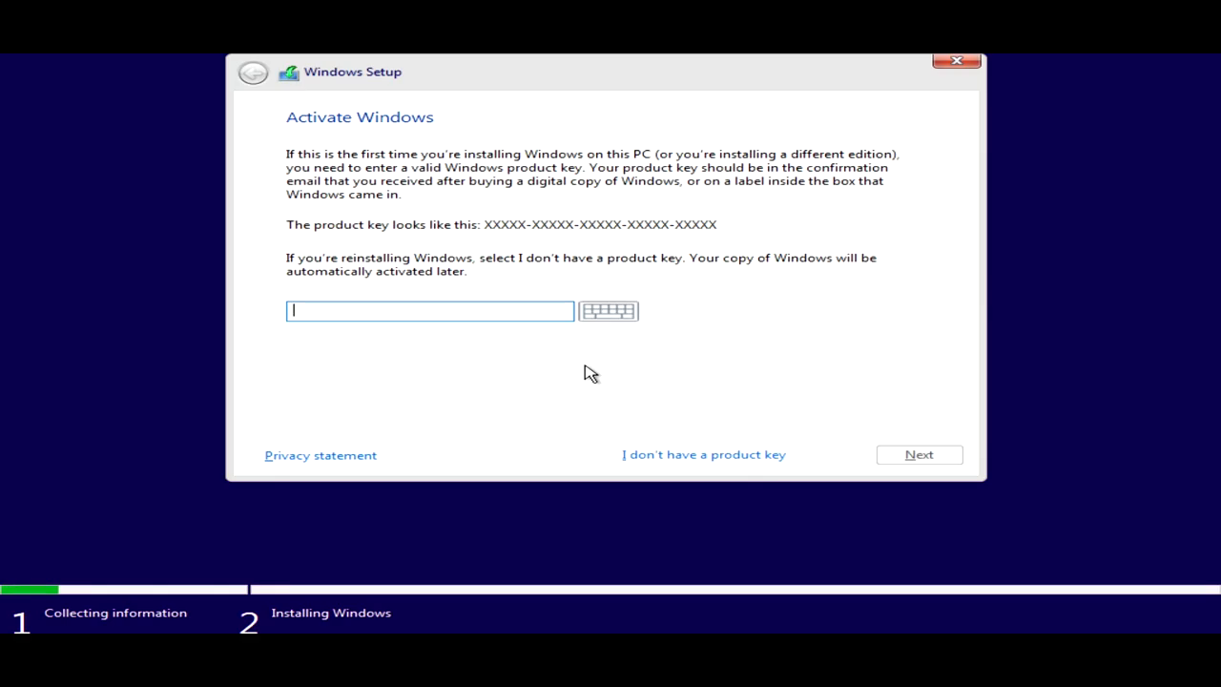
left_click(703, 454)
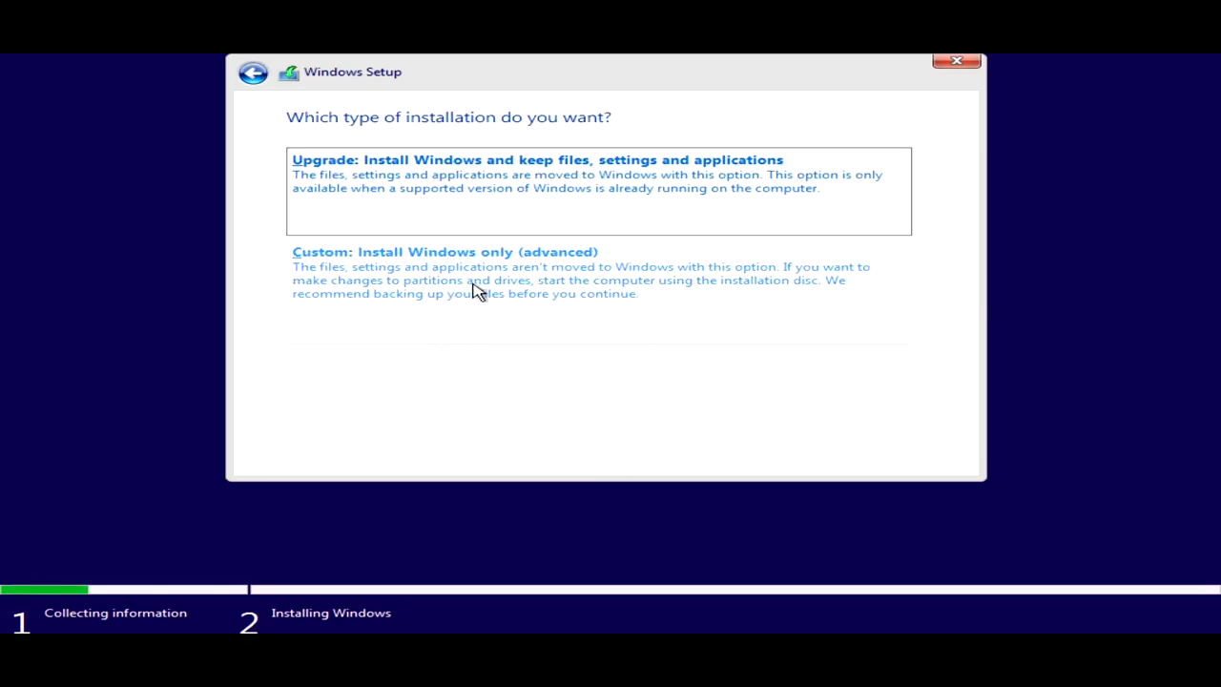
left_click(443, 252)
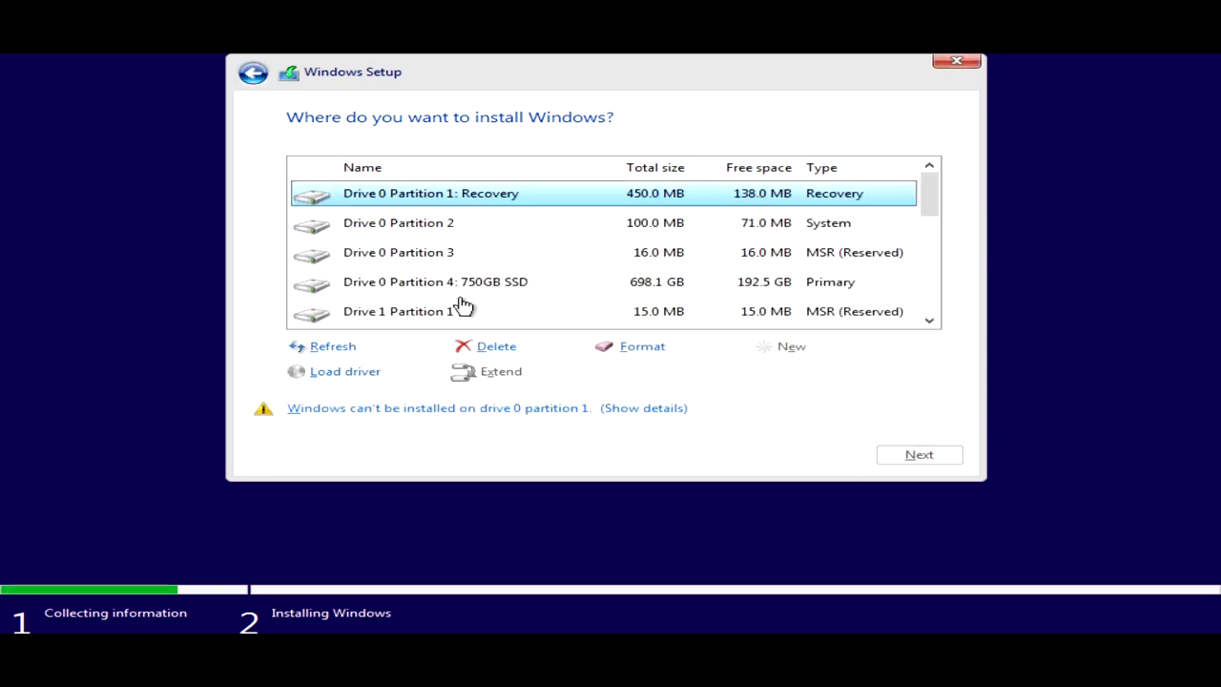
mouse_move(344, 315)
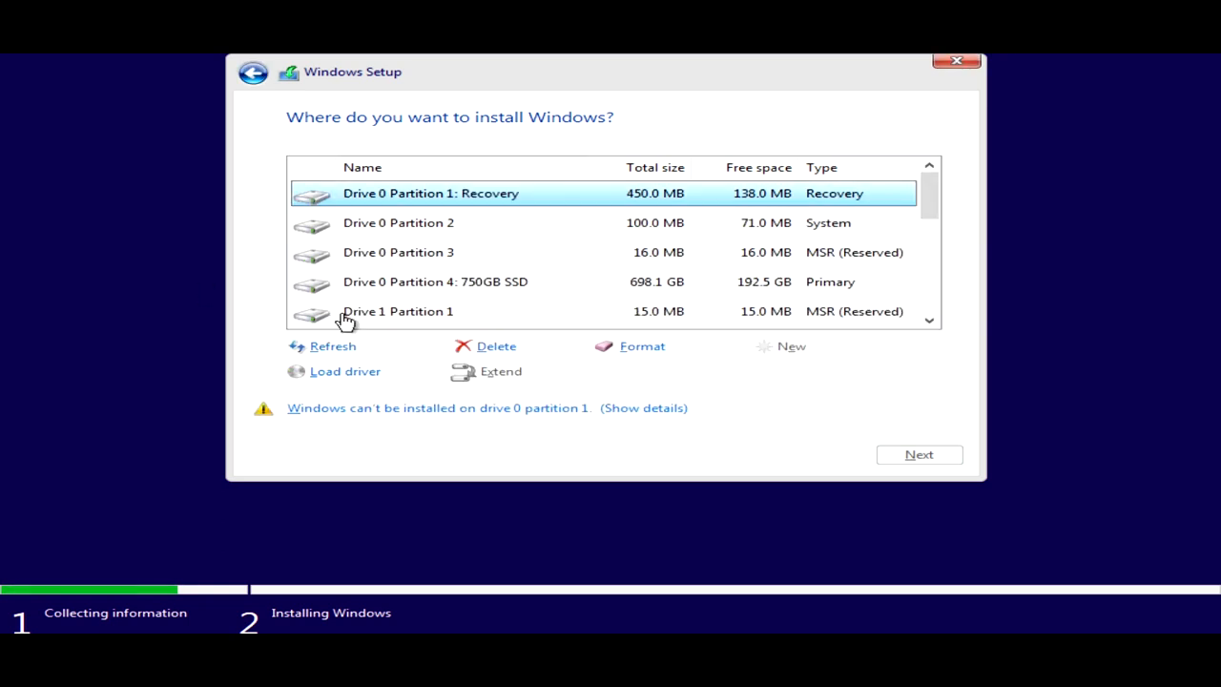
scroll("down", 3)
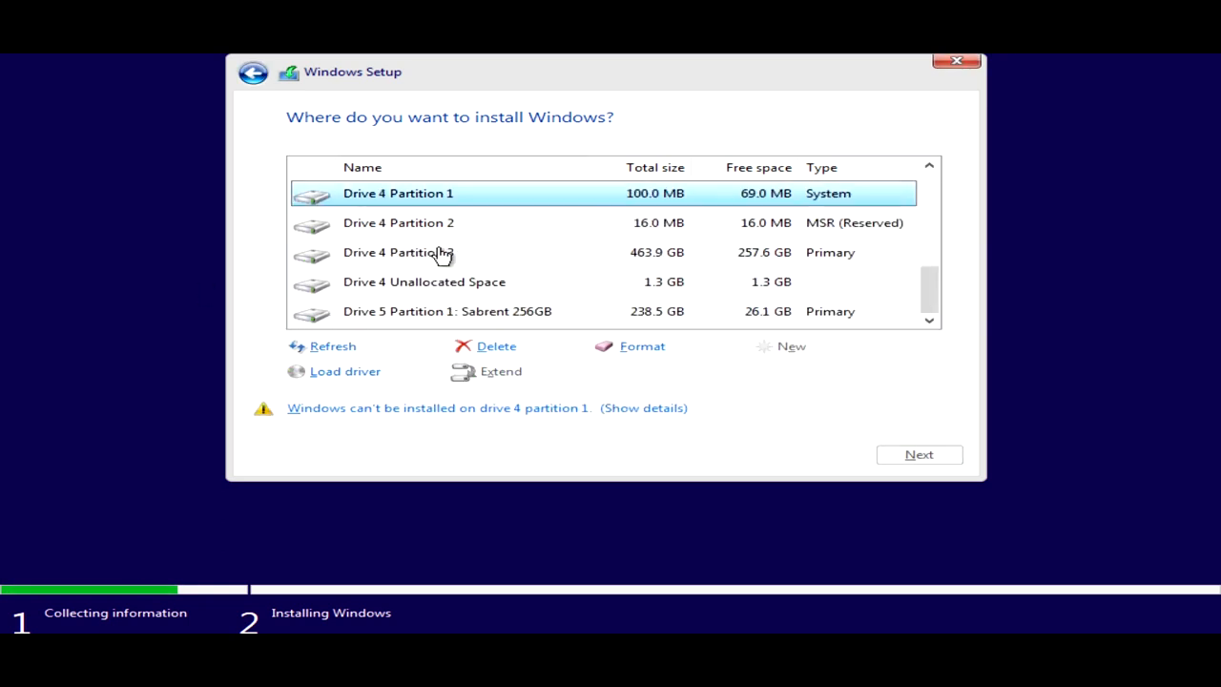
left_click(495, 345)
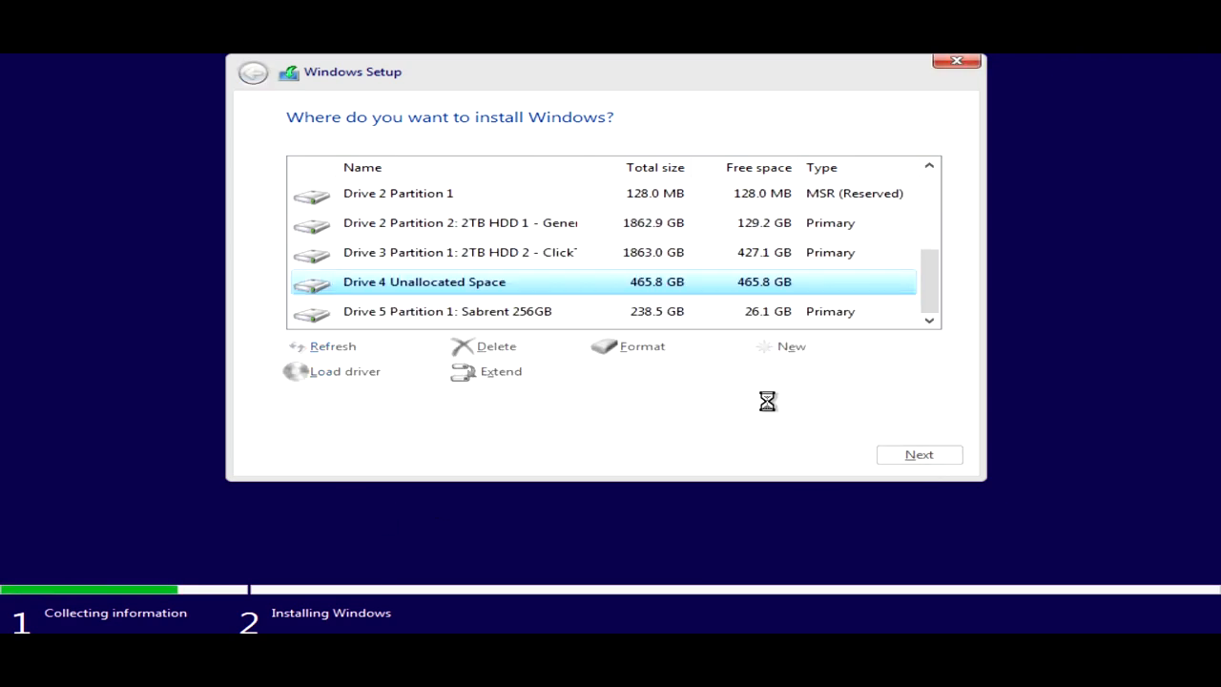
Step: Install Windows onto Drive 4's unallocated space, then allow activity history during setup
left_click(918, 454)
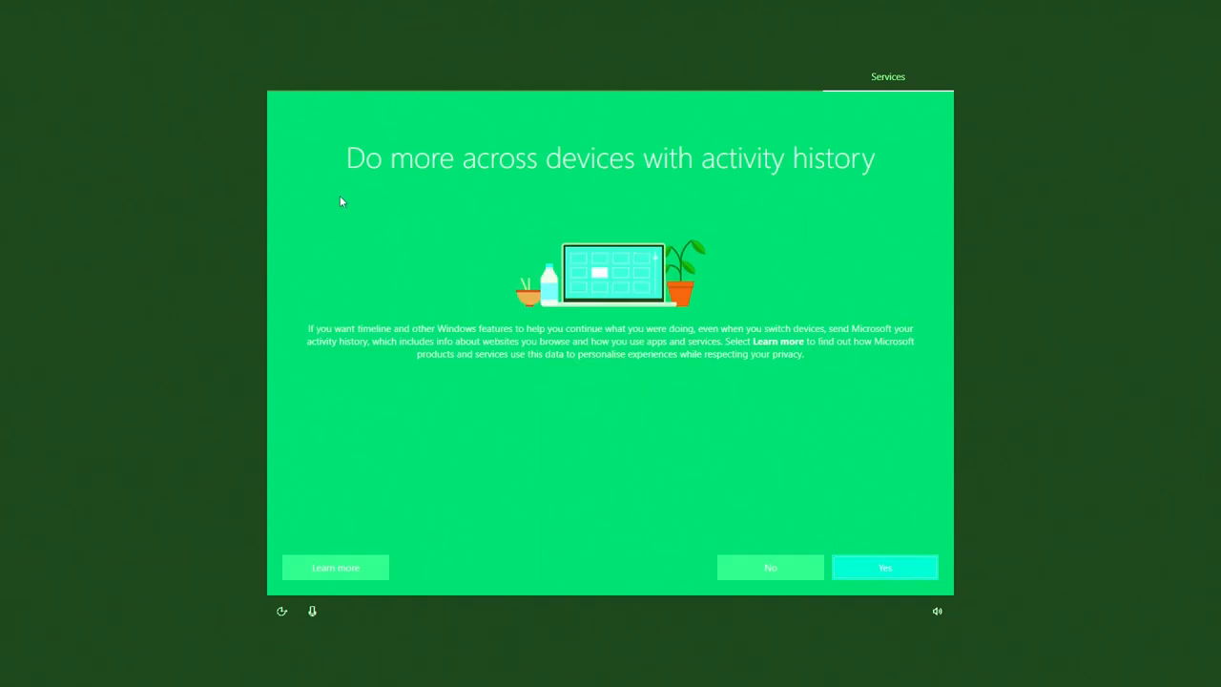
mouse_move(884, 566)
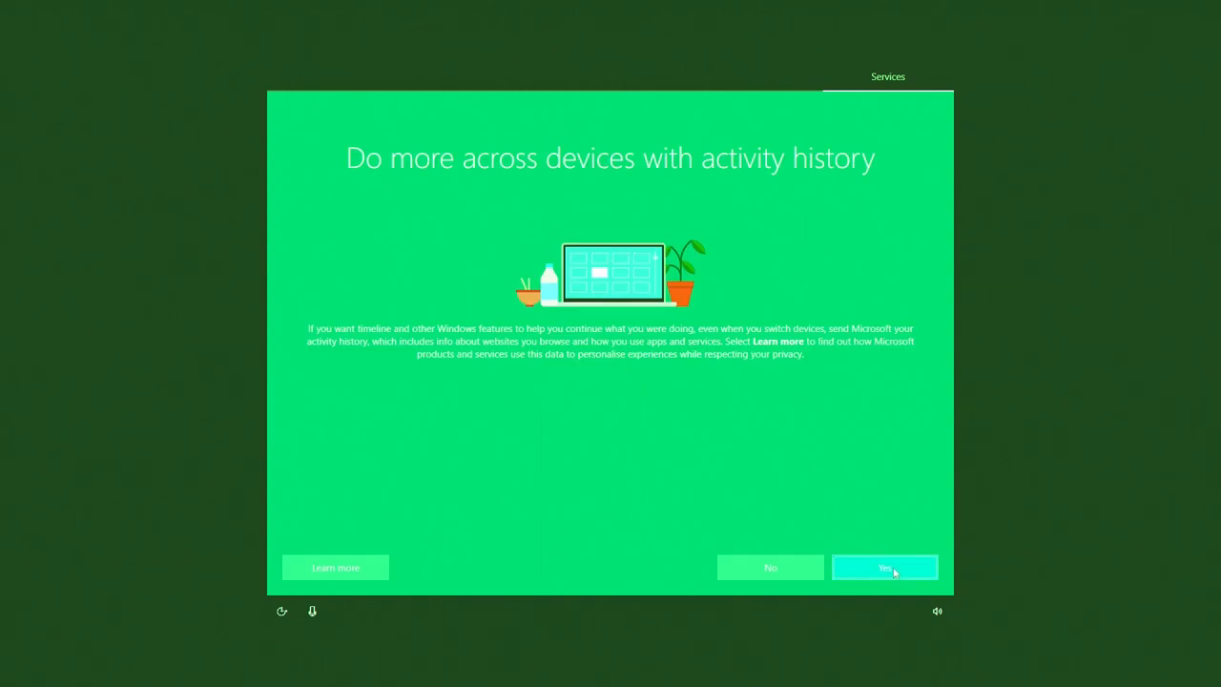
left_click(883, 567)
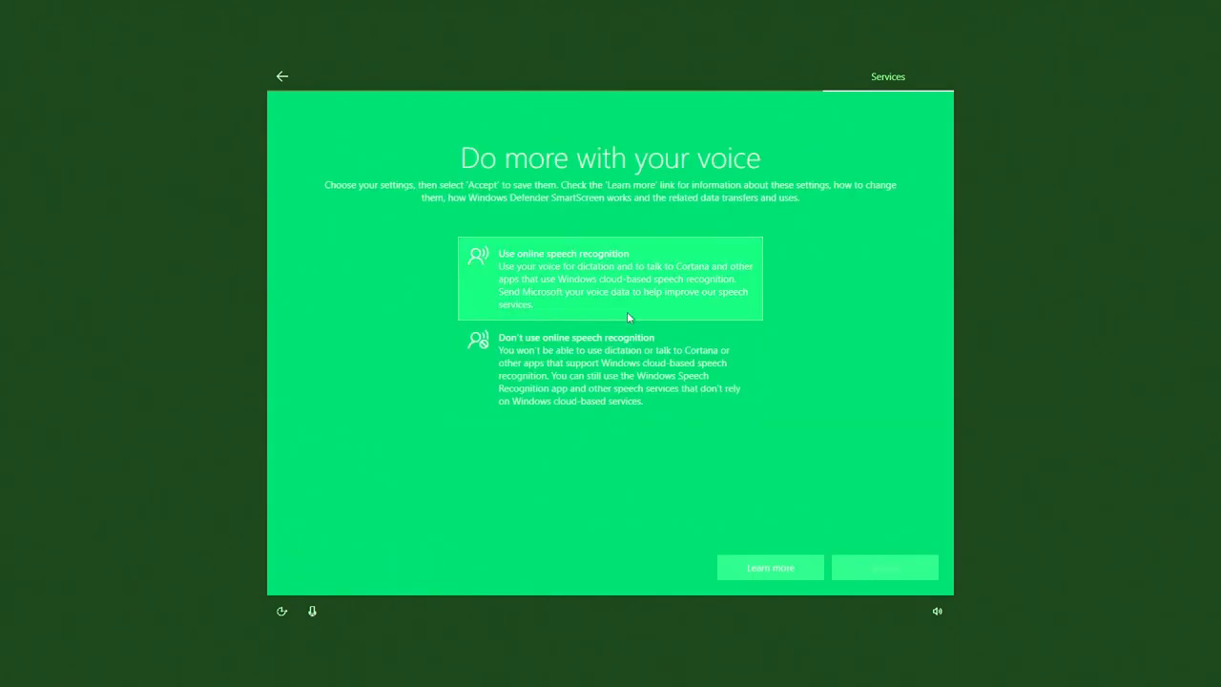